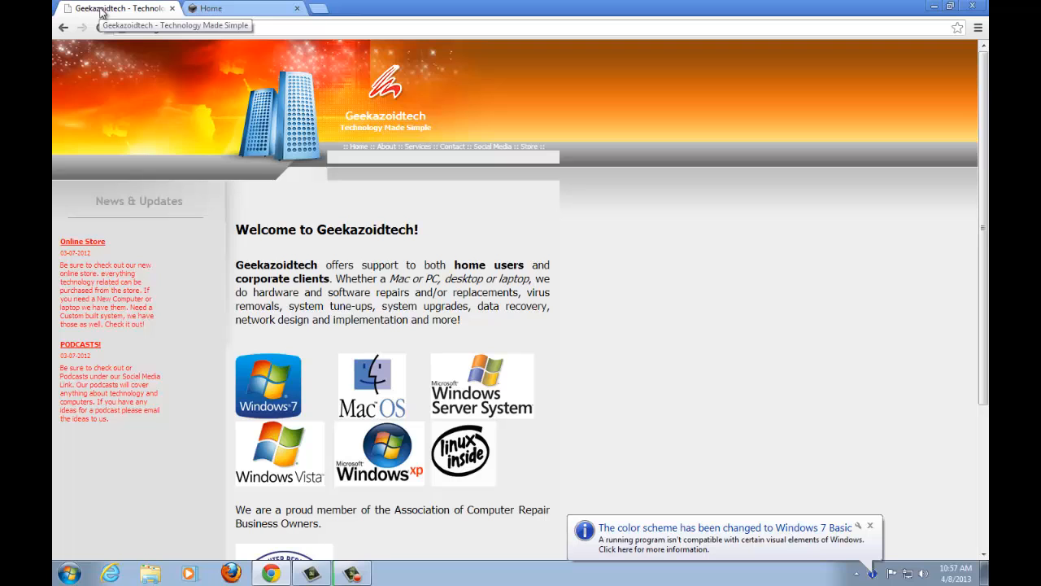
mouse_move(173, 9)
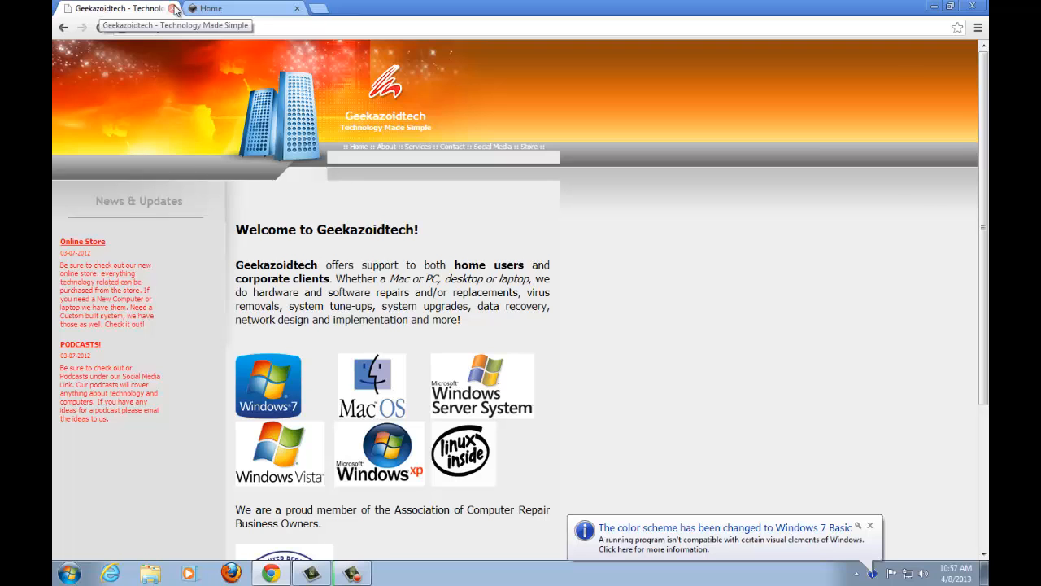
Go from the mabsoft home page to the Net Tools page and scroll to its tool list.
click(236, 8)
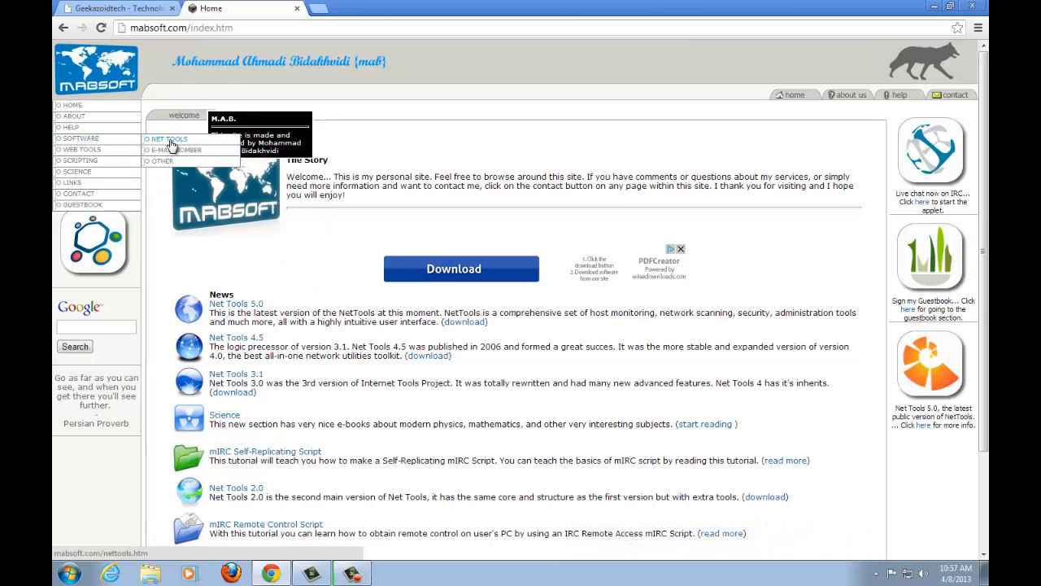
click(167, 139)
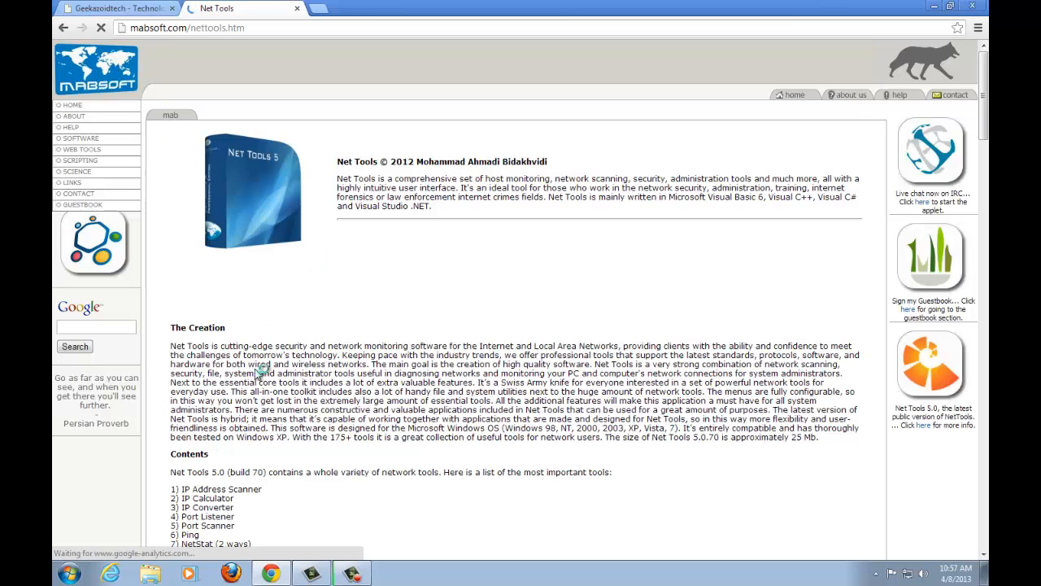
scroll(down, 3)
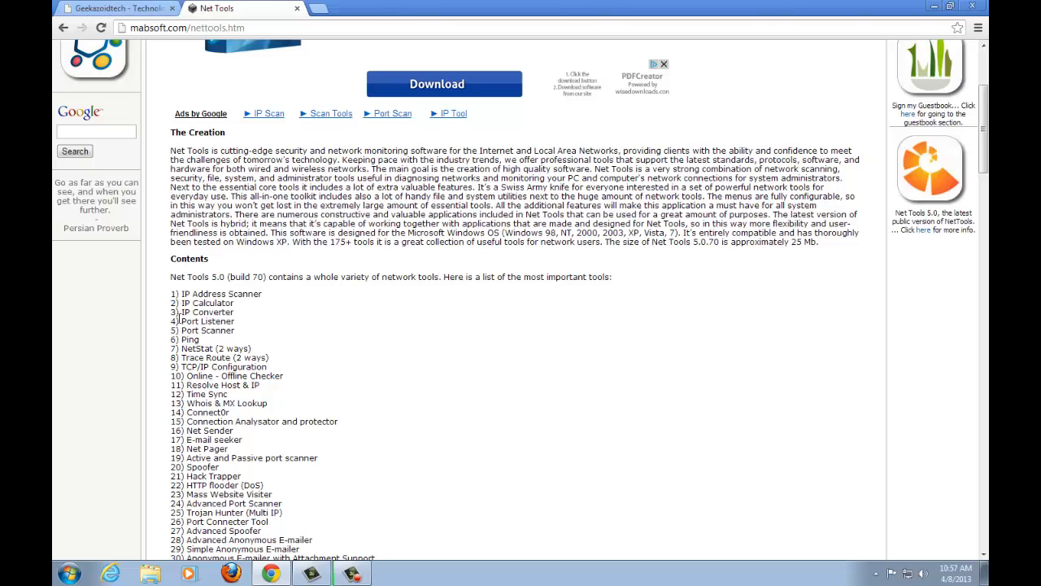
mouse_move(400, 389)
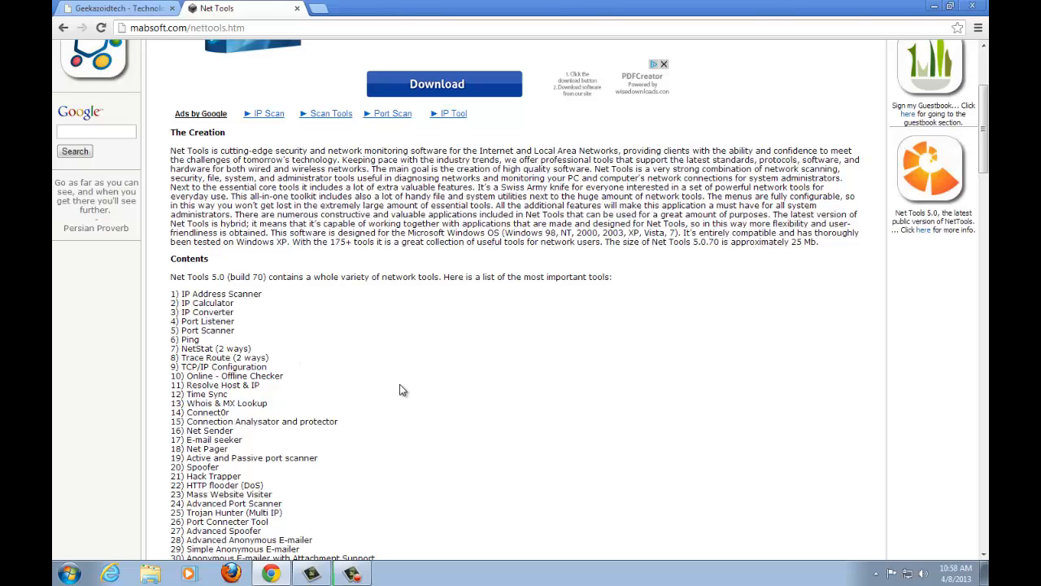
mouse_move(270, 338)
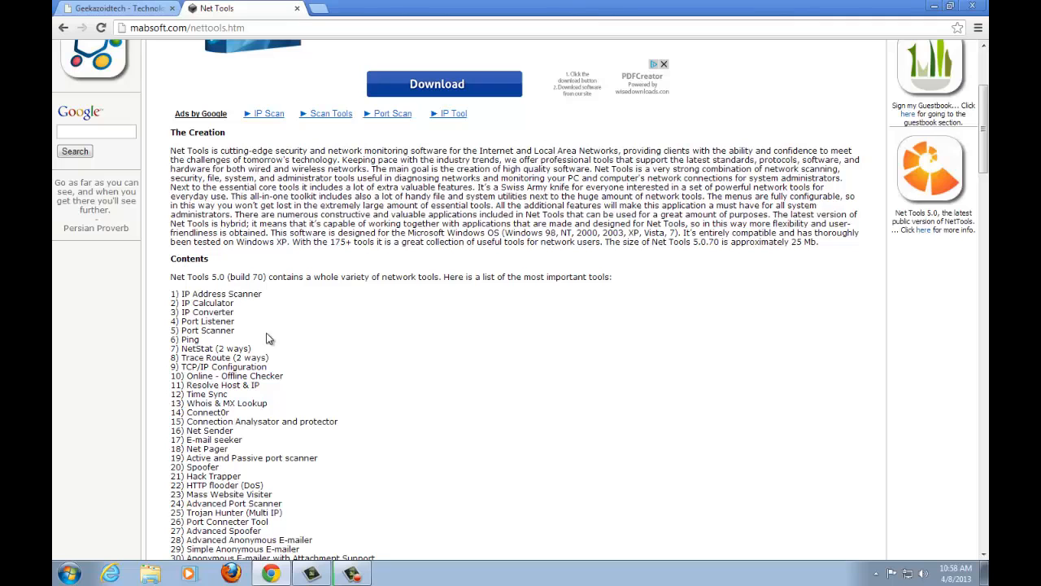
mouse_move(243, 326)
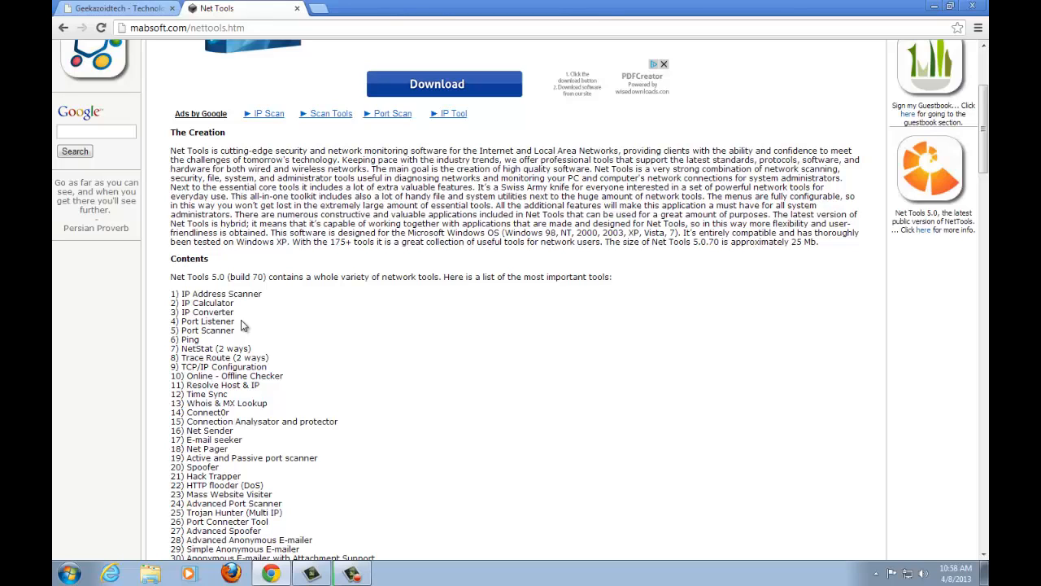
mouse_move(263, 290)
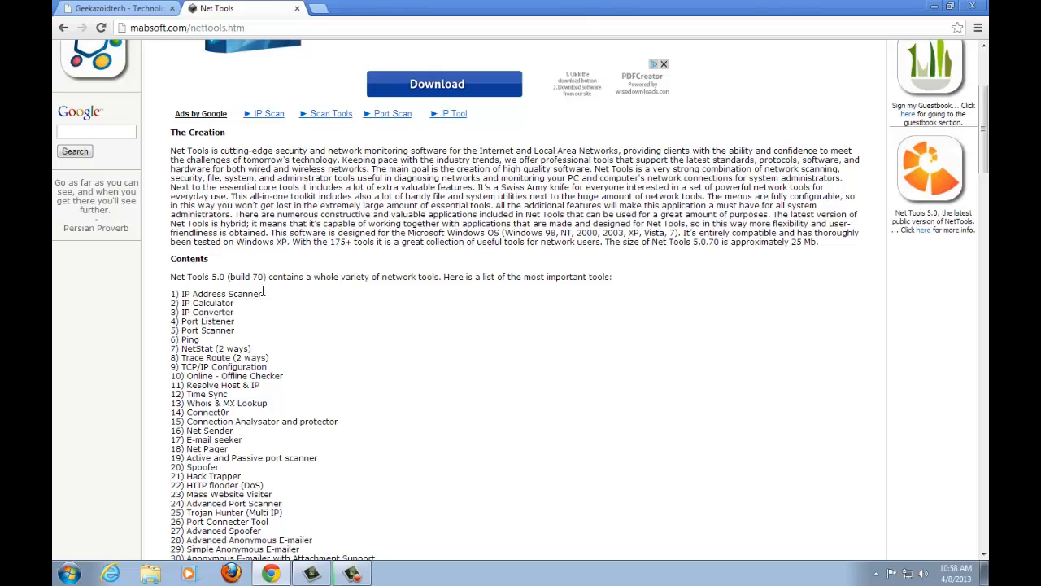
mouse_move(460, 258)
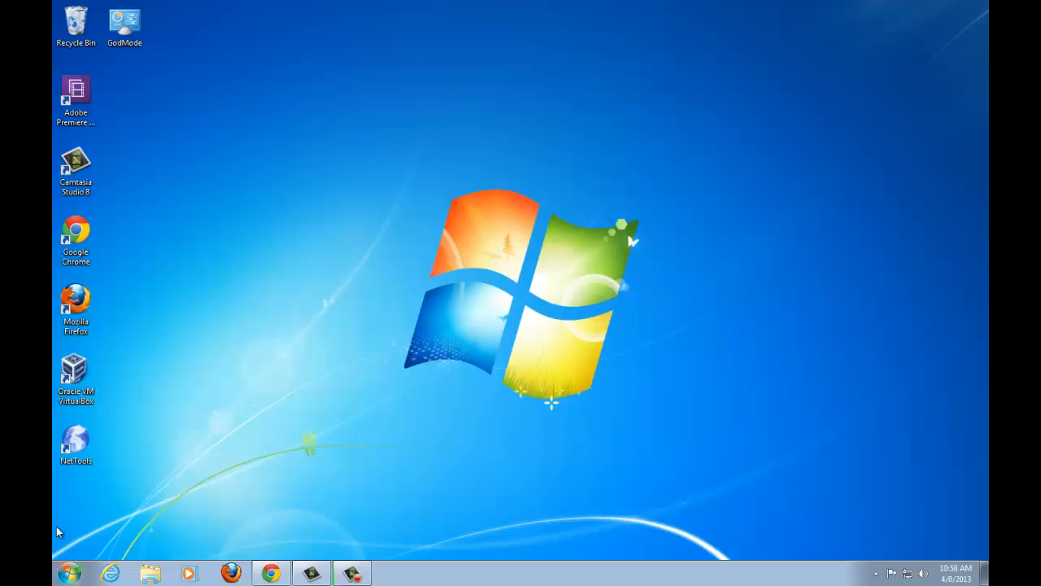
Launch Net Tools 5 from its NetTools desktop shortcut.
click(75, 443)
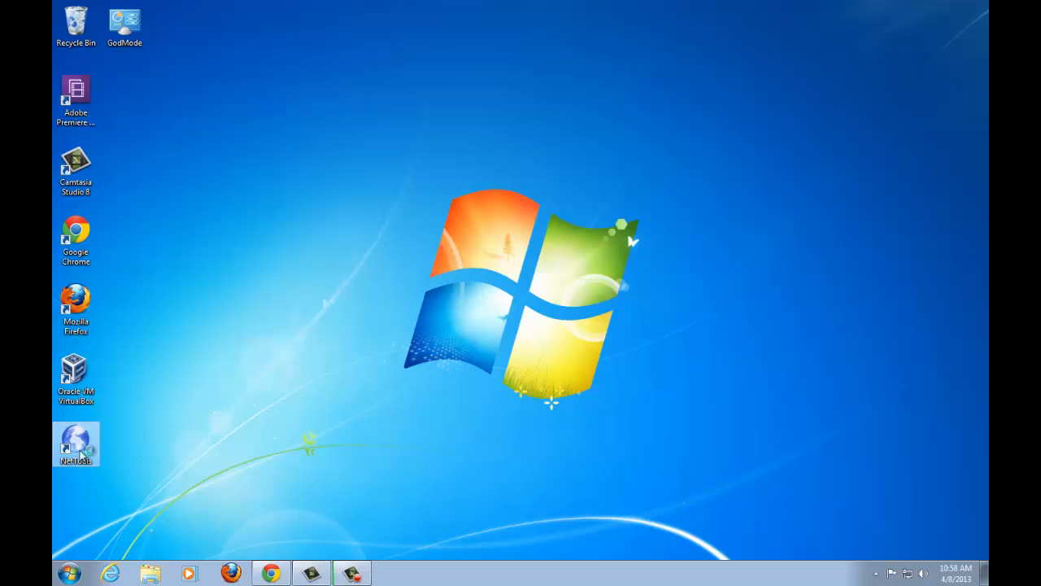
mouse_move(340, 407)
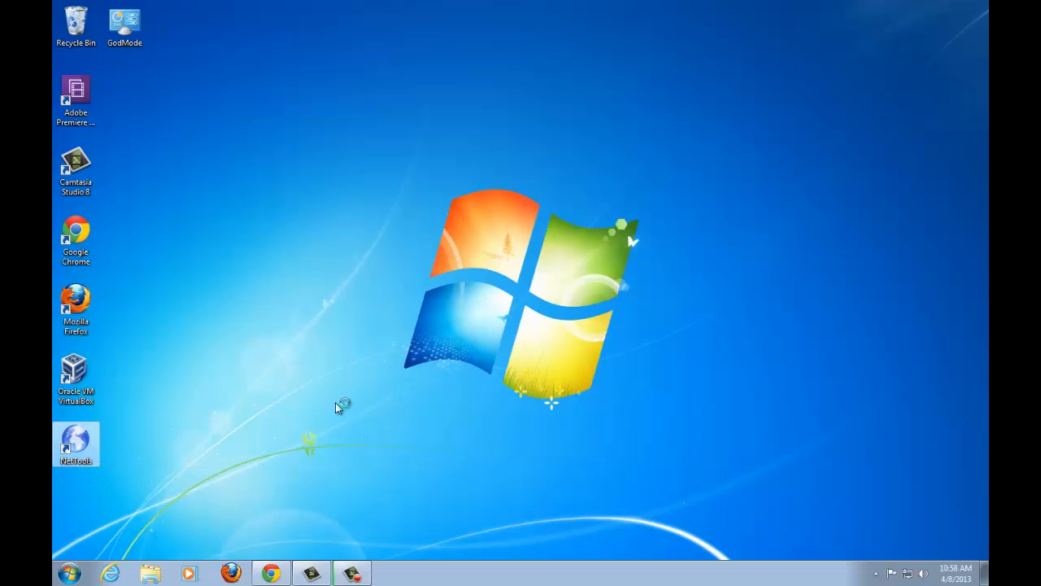
double_click(74, 443)
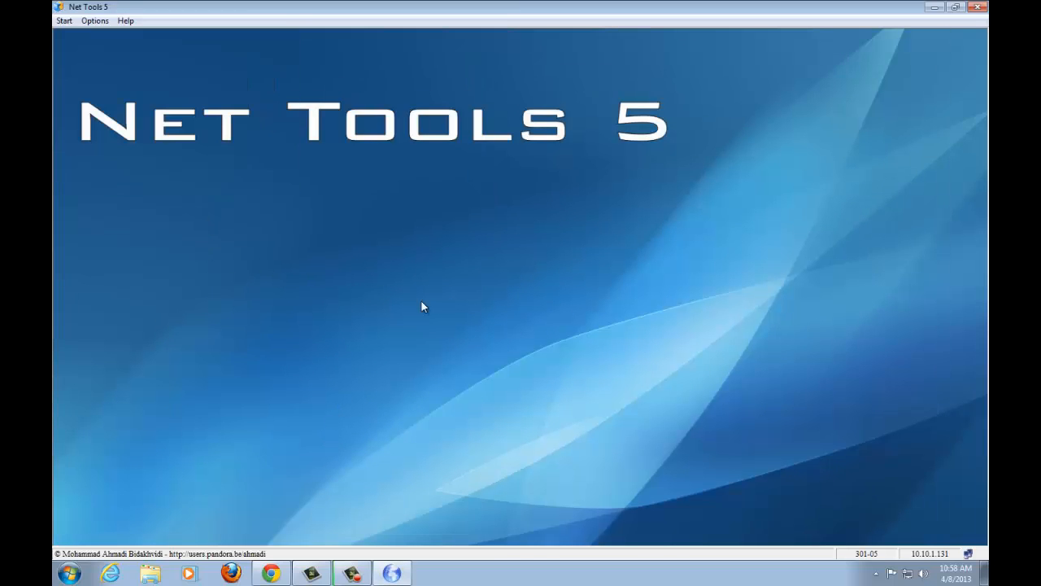
mouse_move(326, 360)
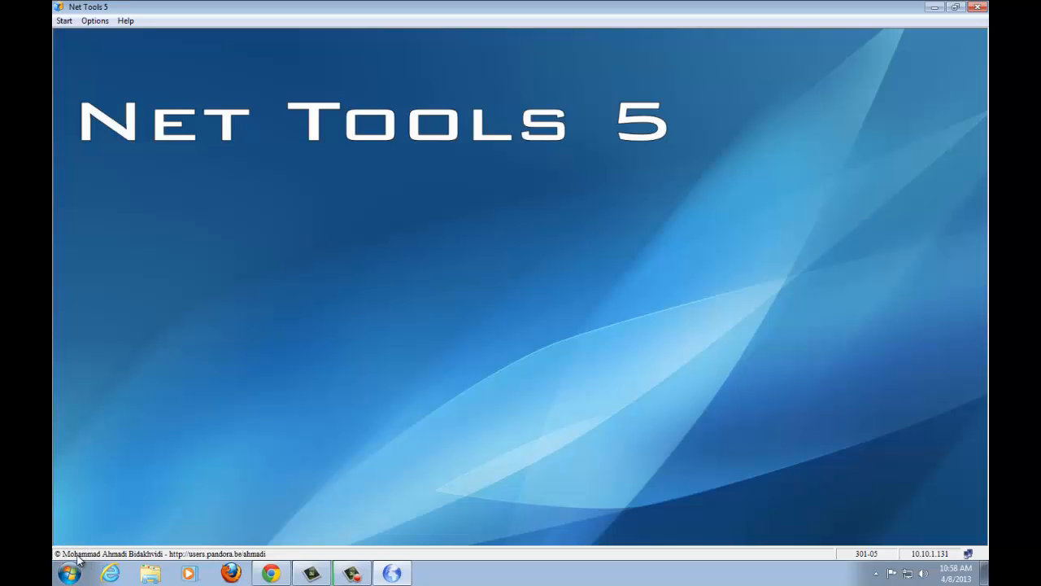
mouse_move(98, 562)
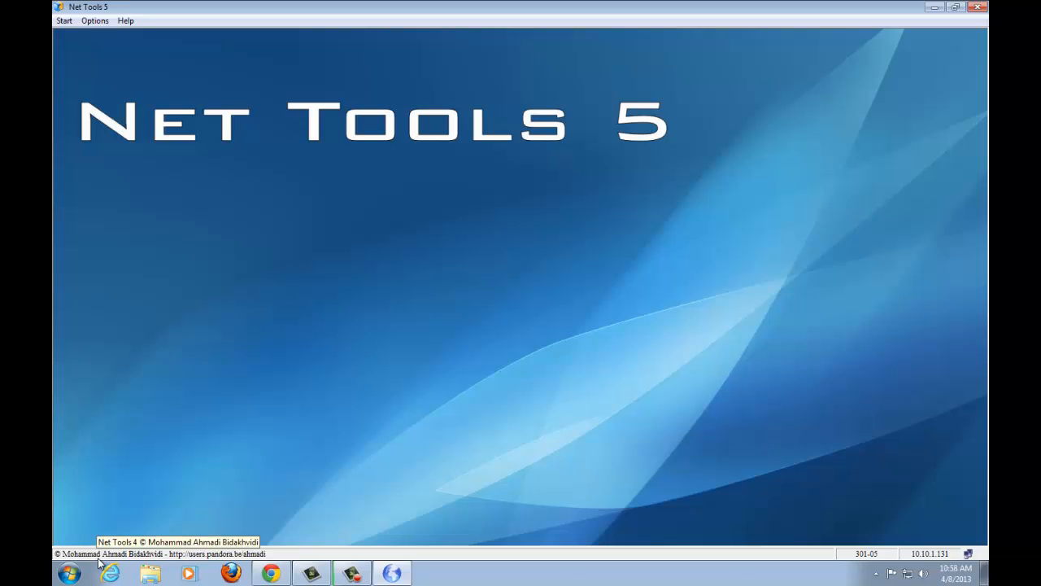
mouse_move(114, 559)
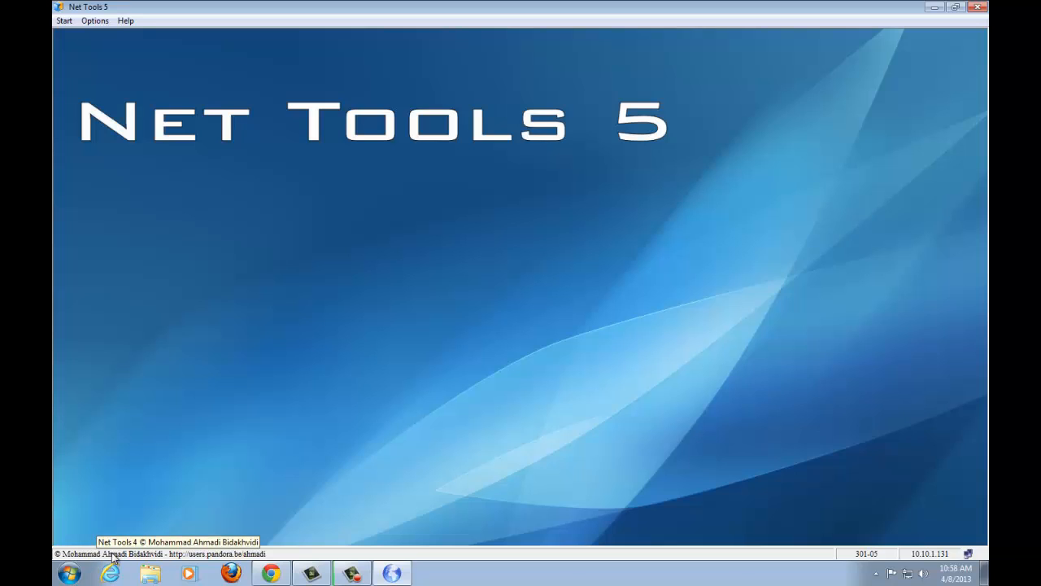
mouse_move(111, 166)
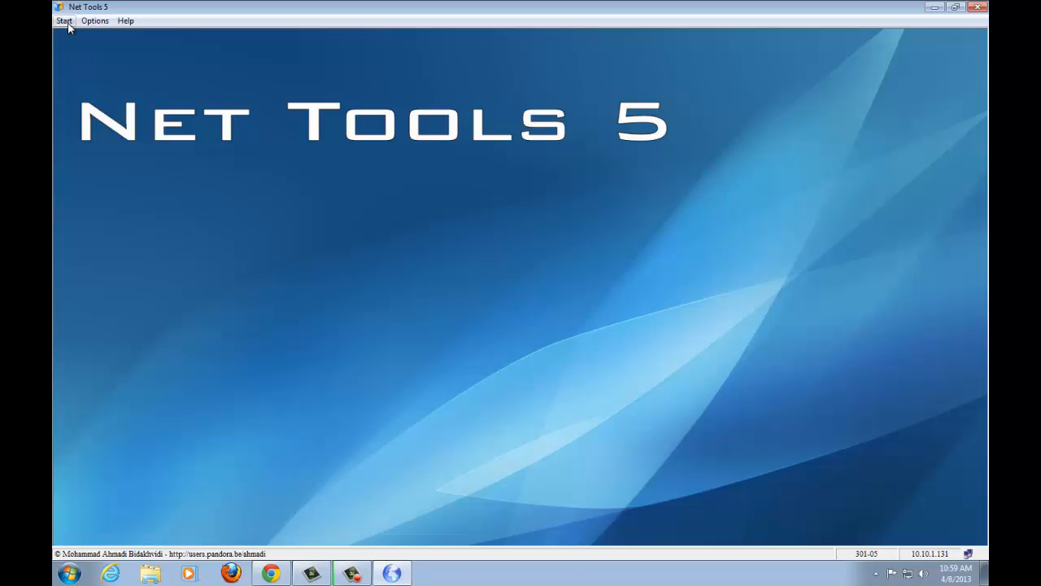
Browse the Start menu's Network Tools submenu, scrolling through the tool list.
click(63, 20)
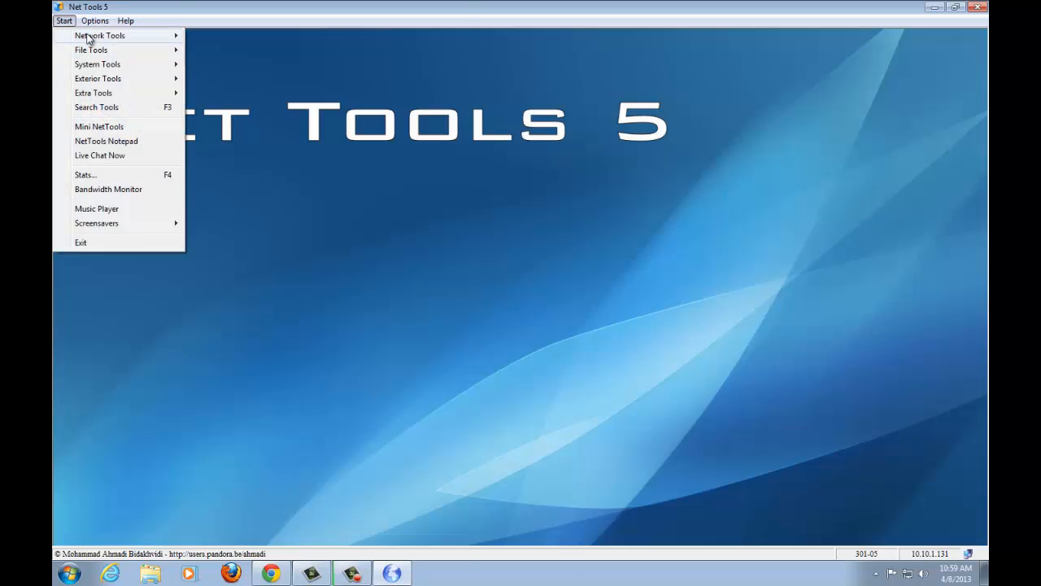
click(99, 35)
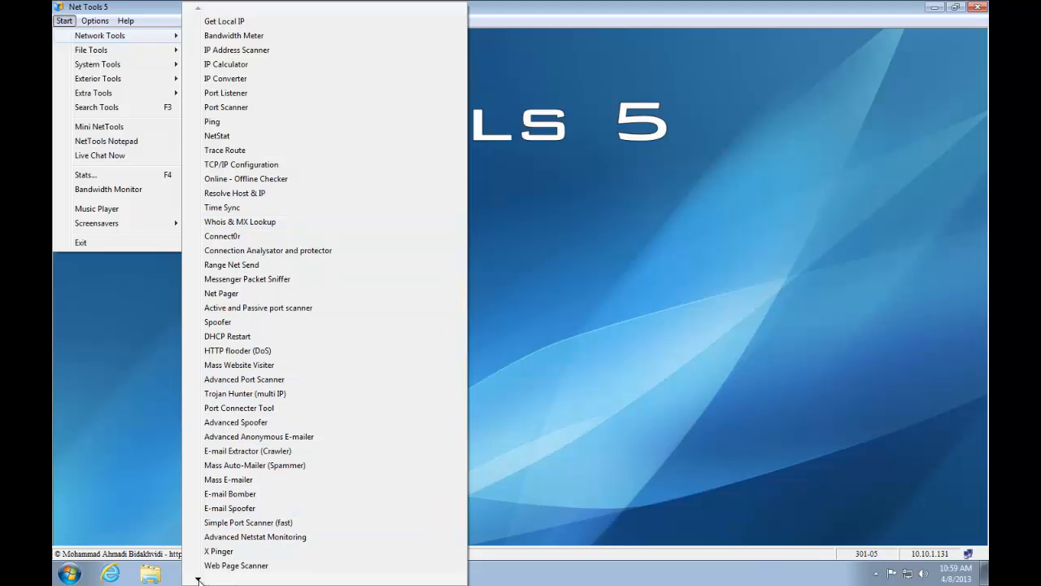
scroll(down, 3)
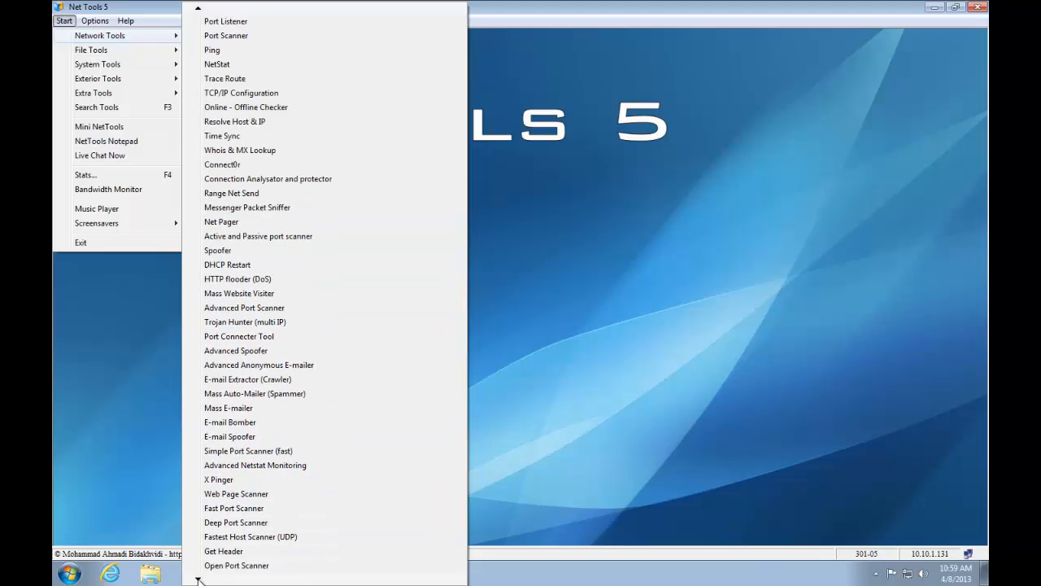
scroll(down, 3)
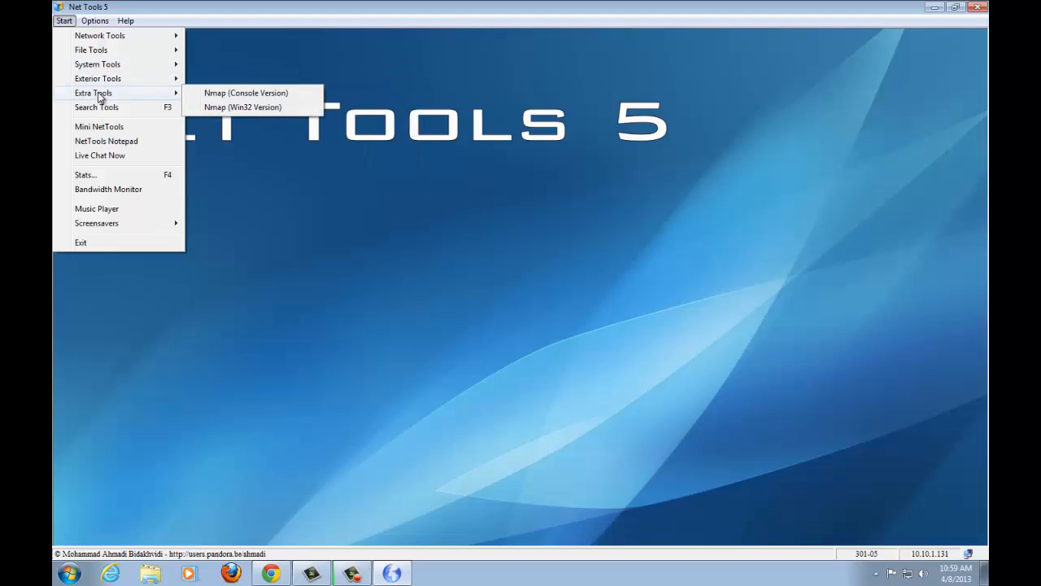
mouse_move(96, 107)
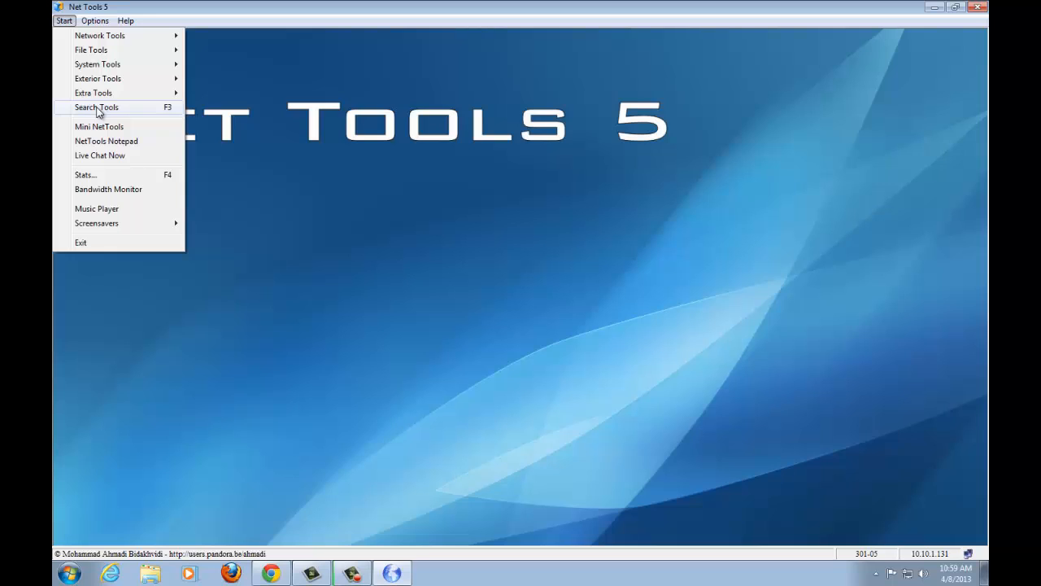
mouse_move(93, 160)
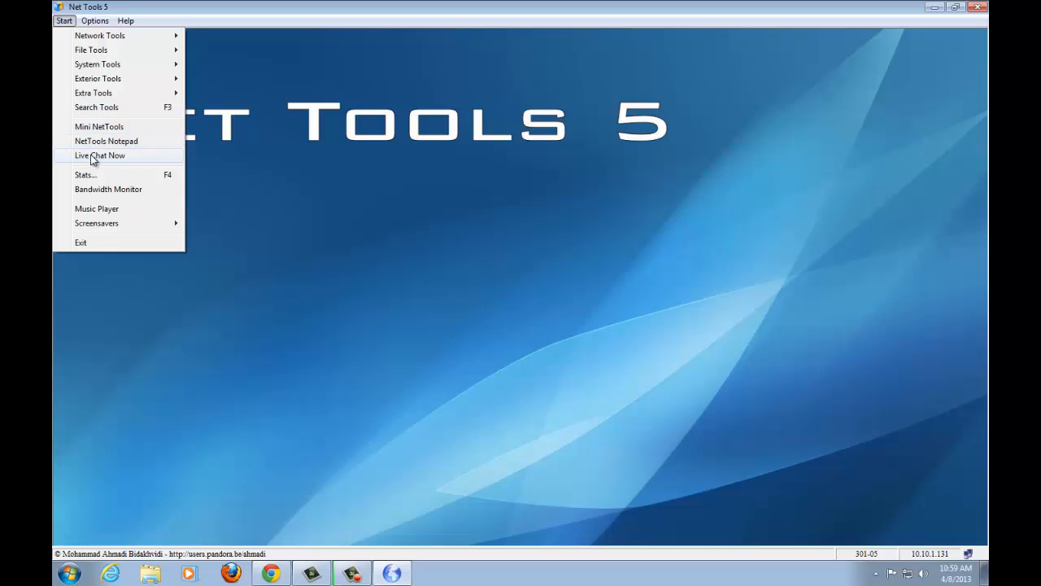
mouse_move(97, 79)
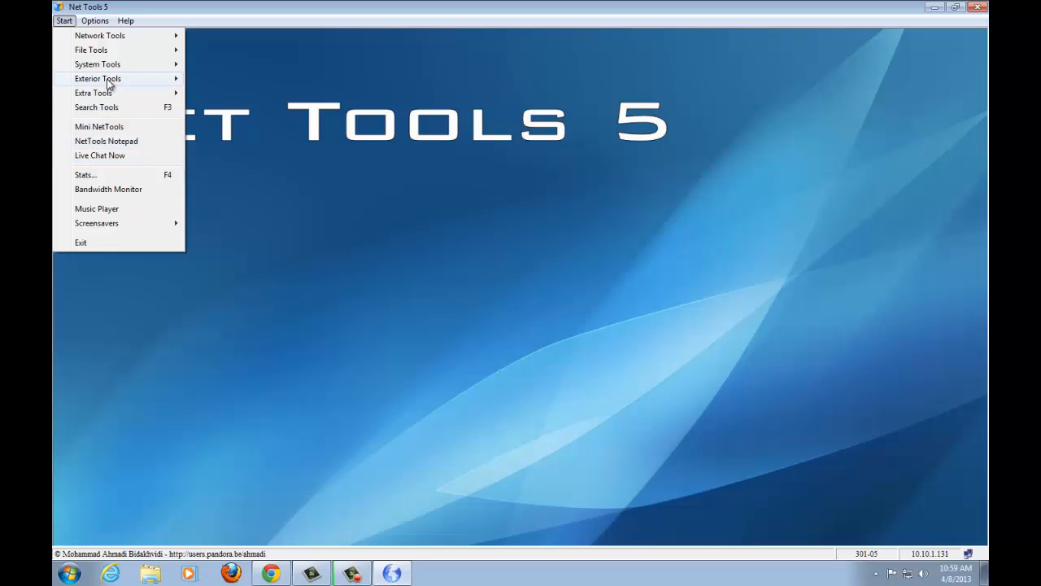
mouse_move(96, 188)
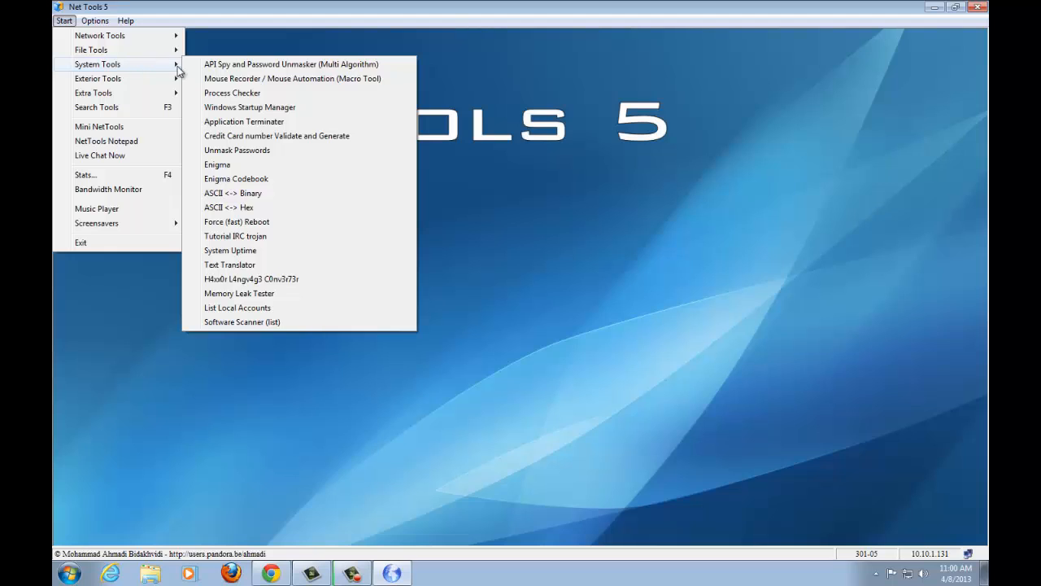
mouse_move(236, 179)
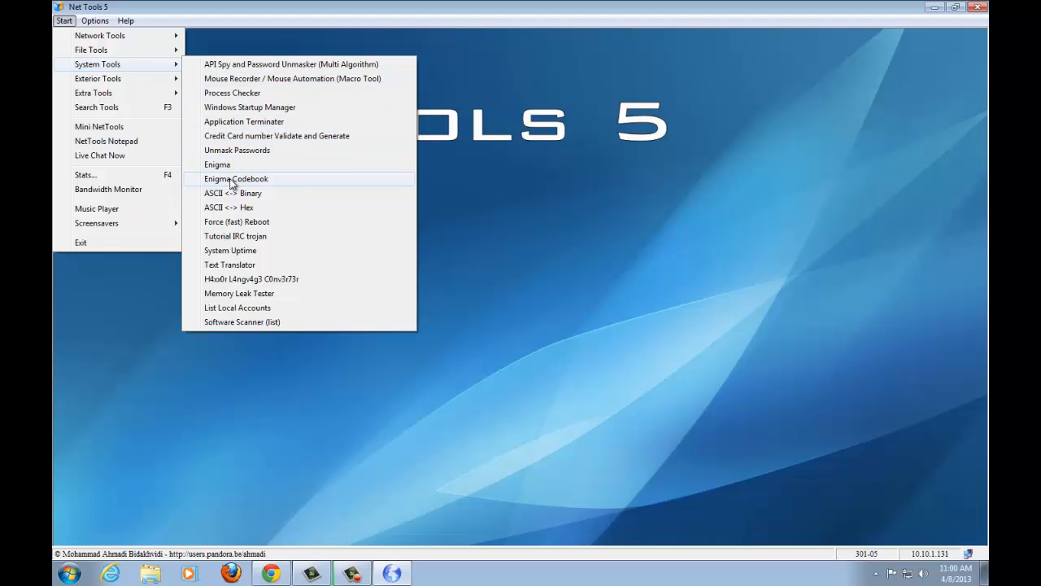
mouse_move(223, 170)
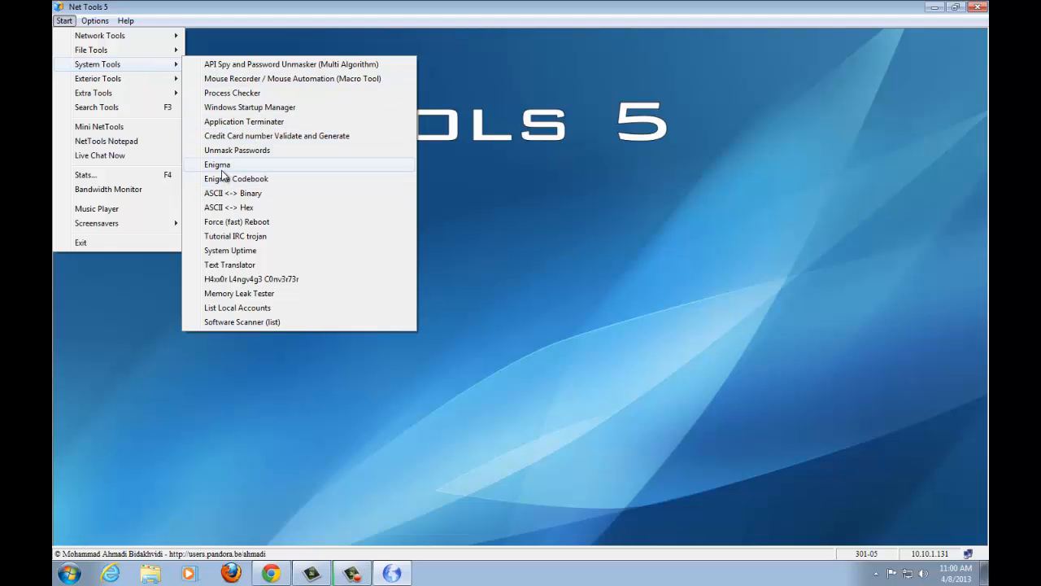
mouse_move(275, 279)
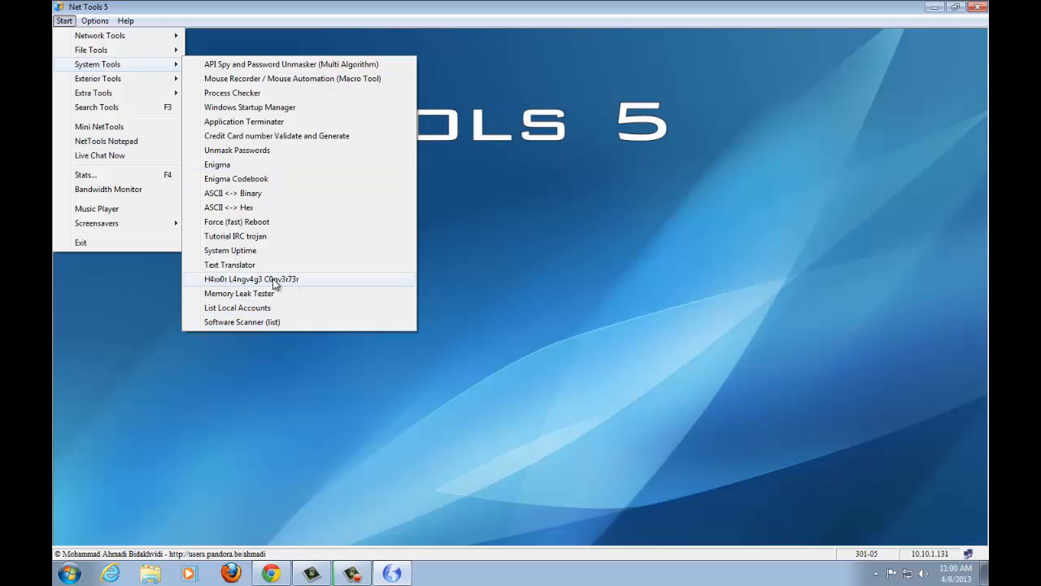
mouse_move(220, 228)
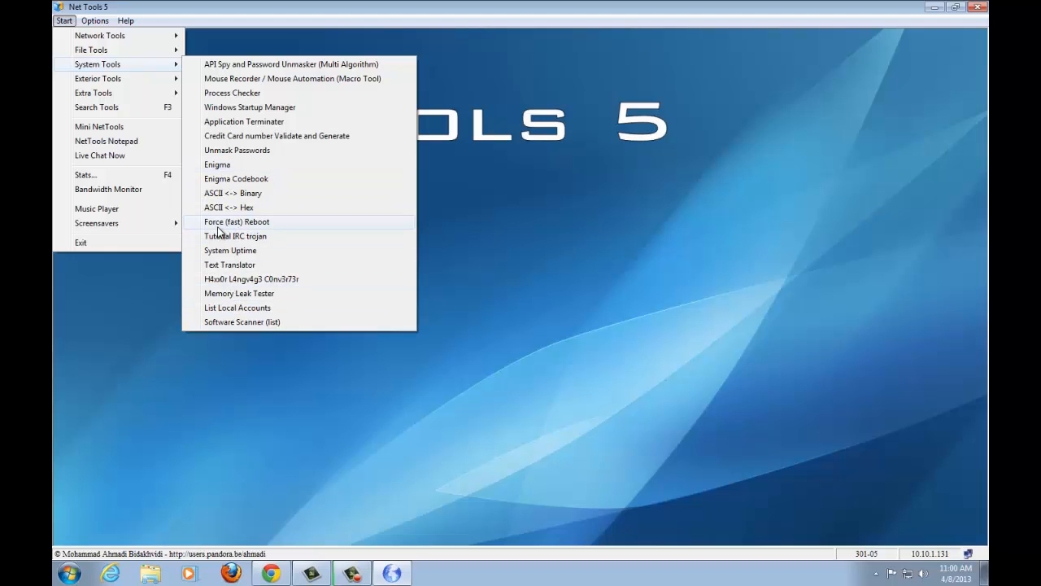
mouse_move(100, 35)
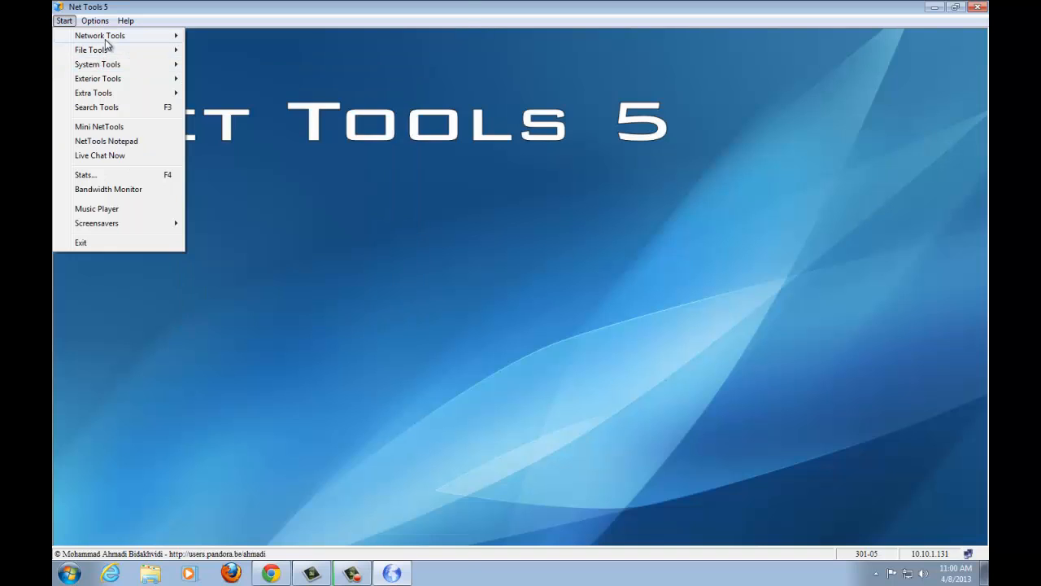
Reopen Network Tools and scroll down until Remote LAN PC List appears.
click(99, 35)
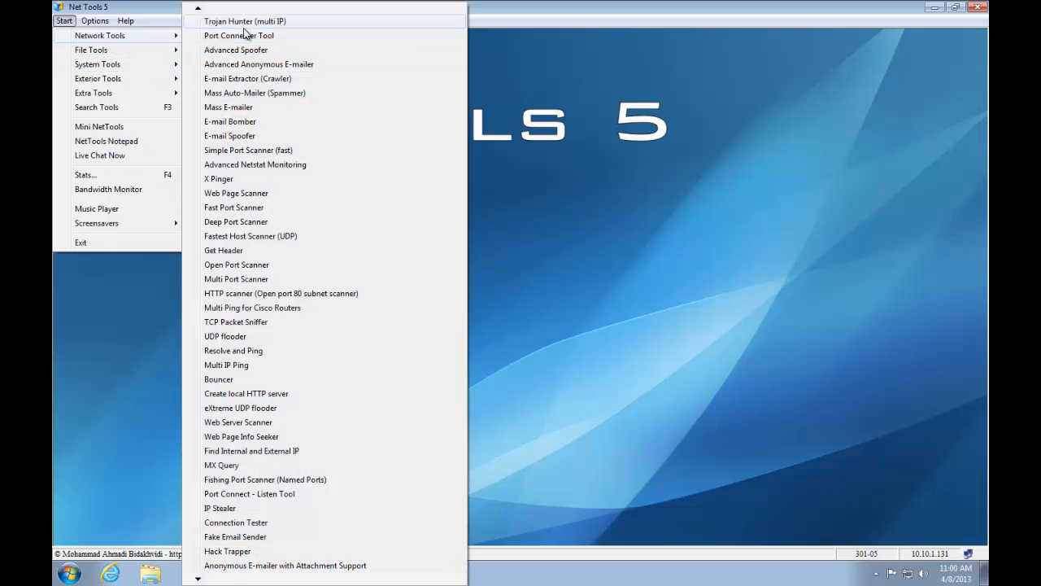
mouse_move(233, 293)
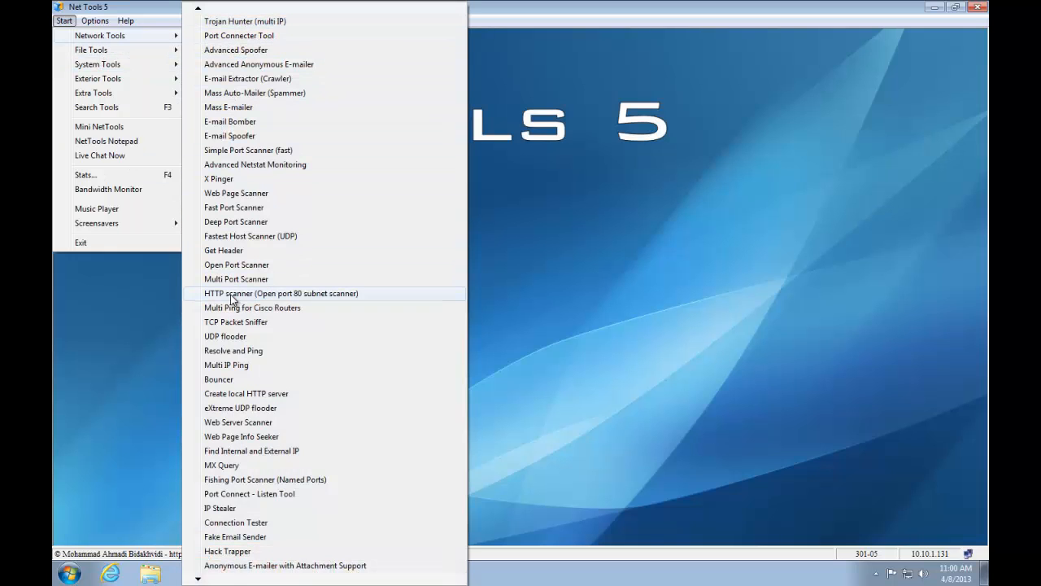
mouse_move(276, 322)
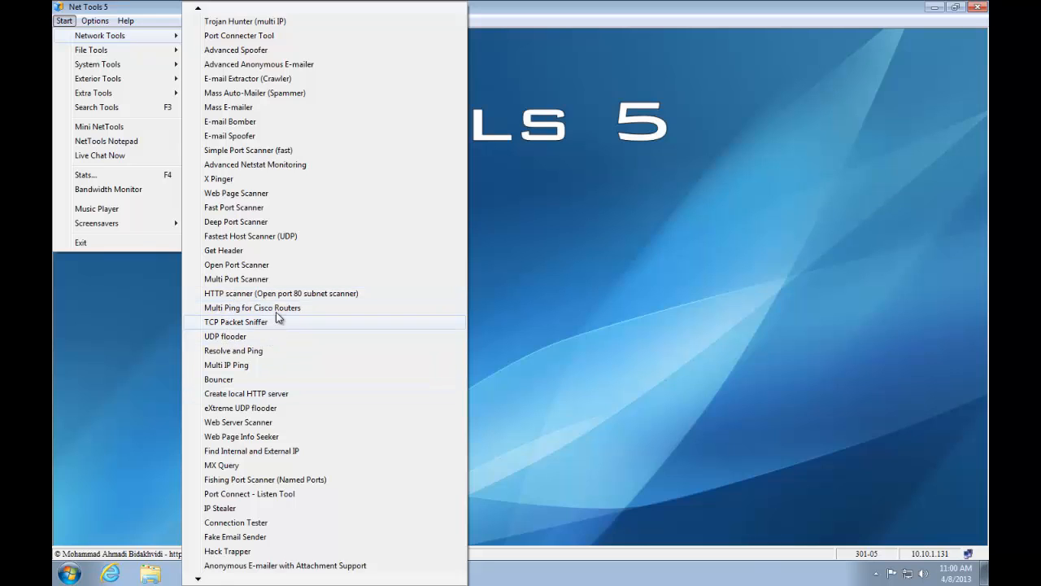
mouse_move(244, 178)
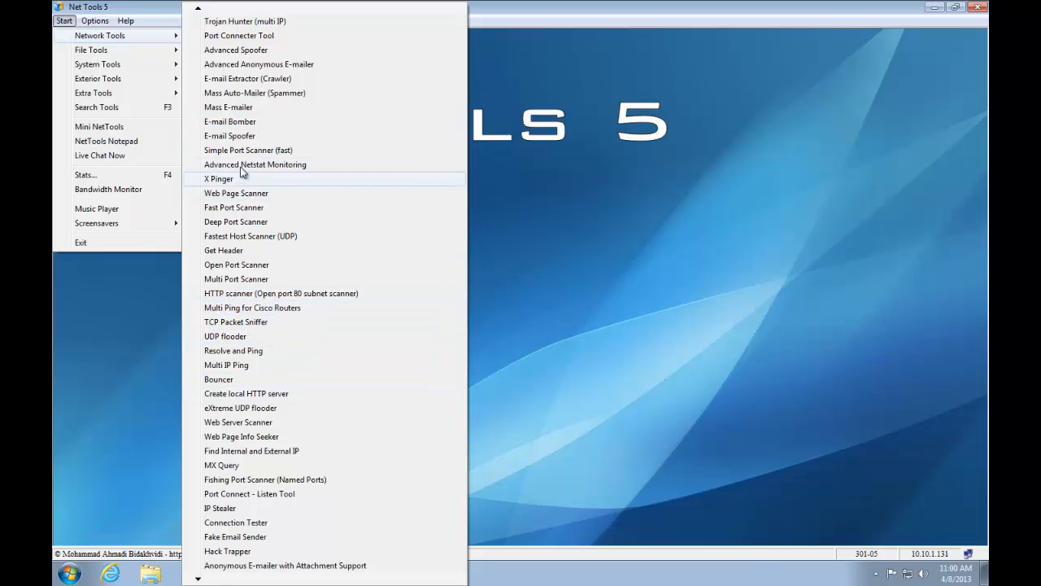
mouse_move(199, 17)
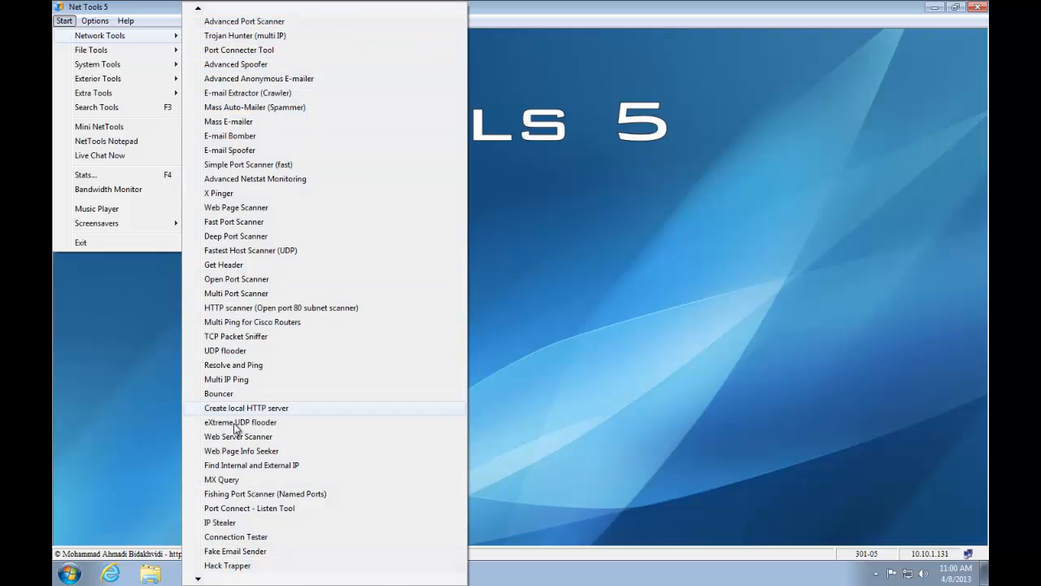
mouse_move(250, 393)
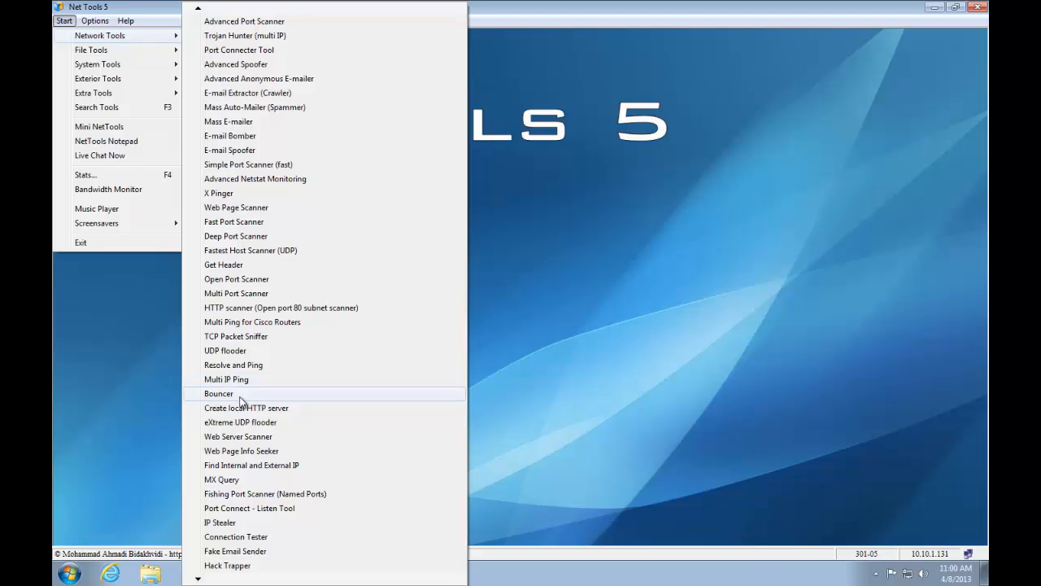
mouse_move(197, 580)
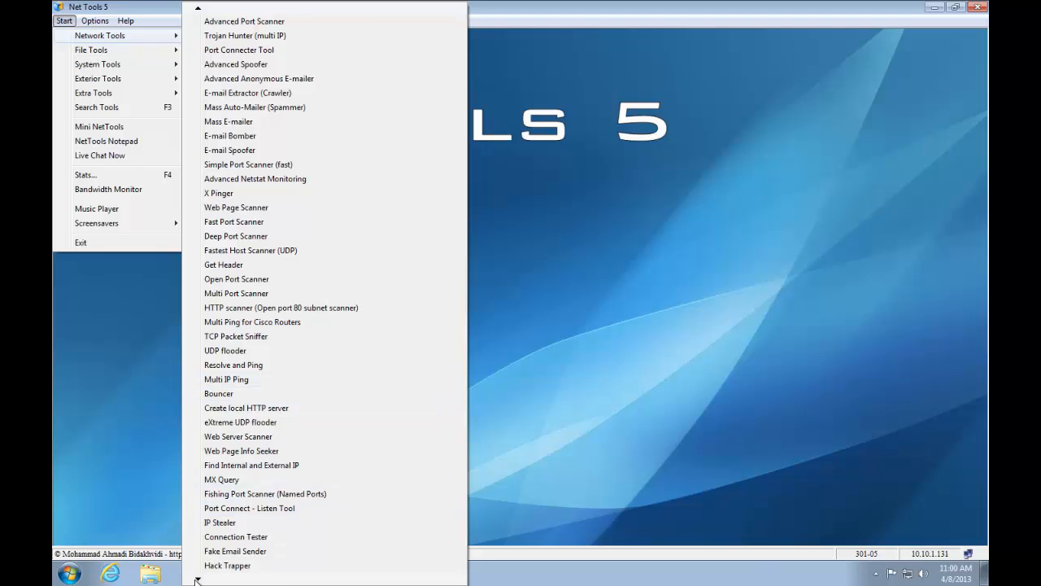
scroll(down, 3)
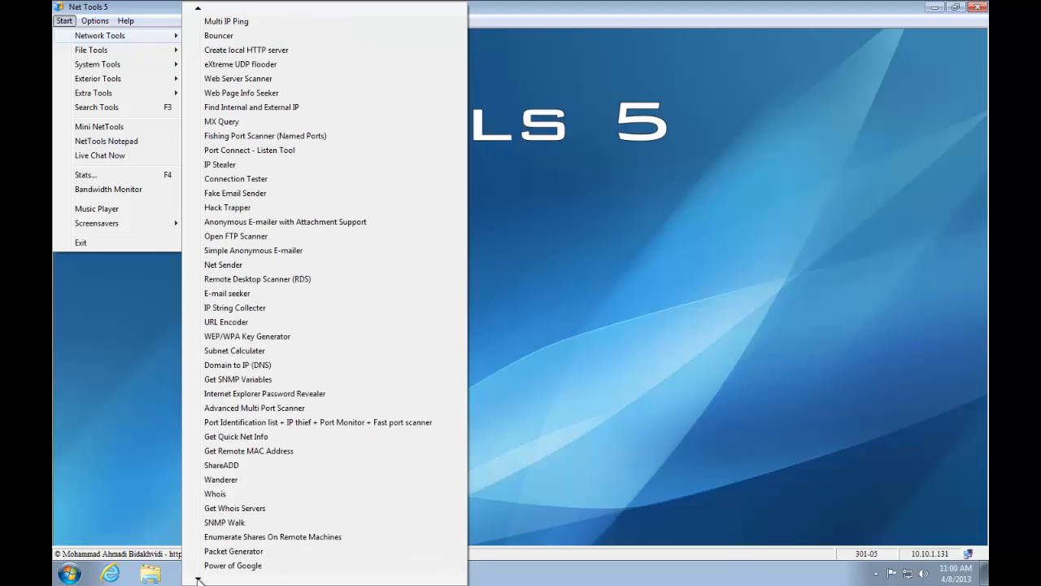
scroll(down, 3)
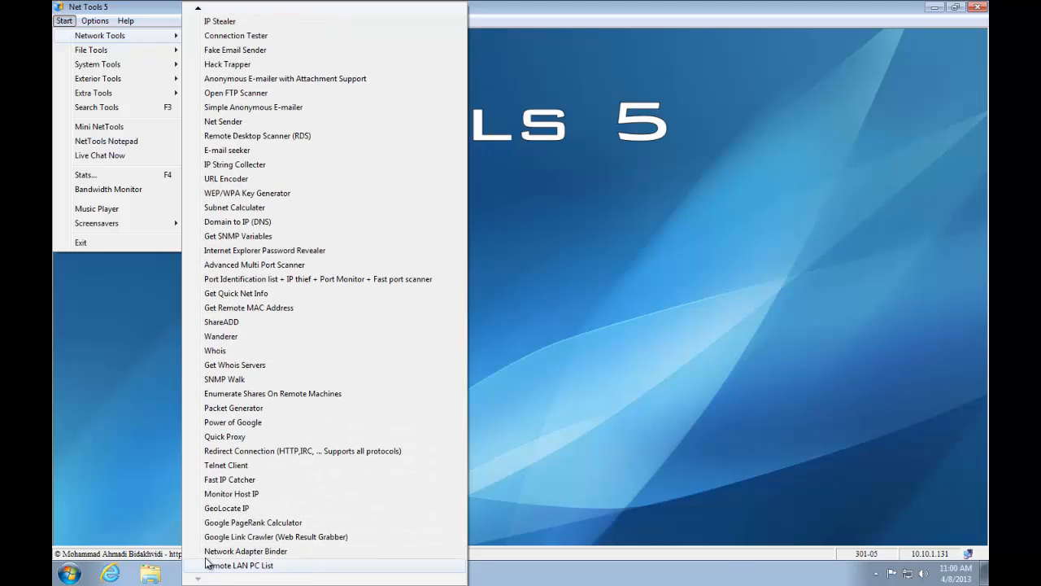
mouse_move(231, 493)
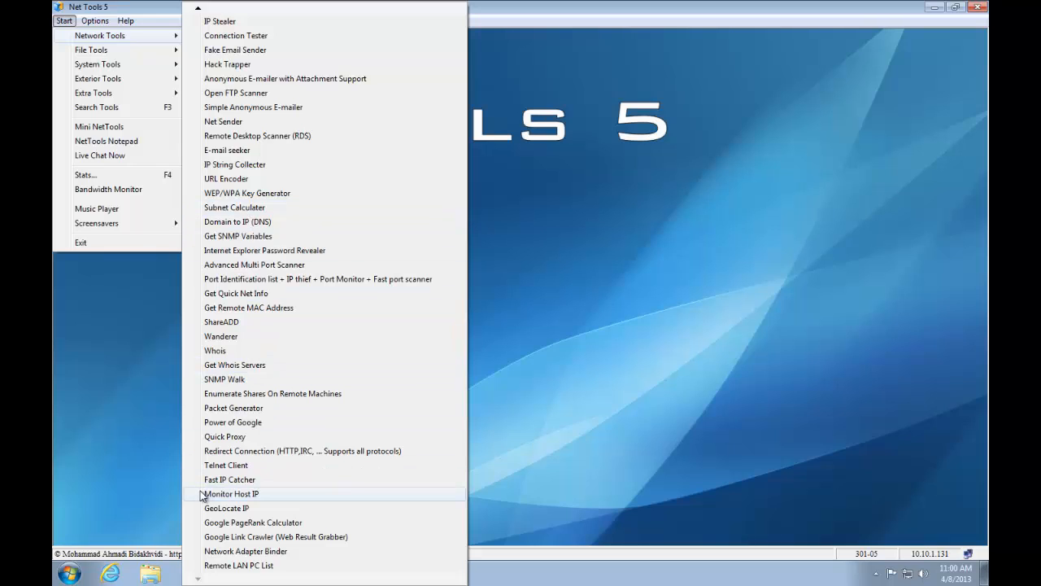
mouse_move(230, 479)
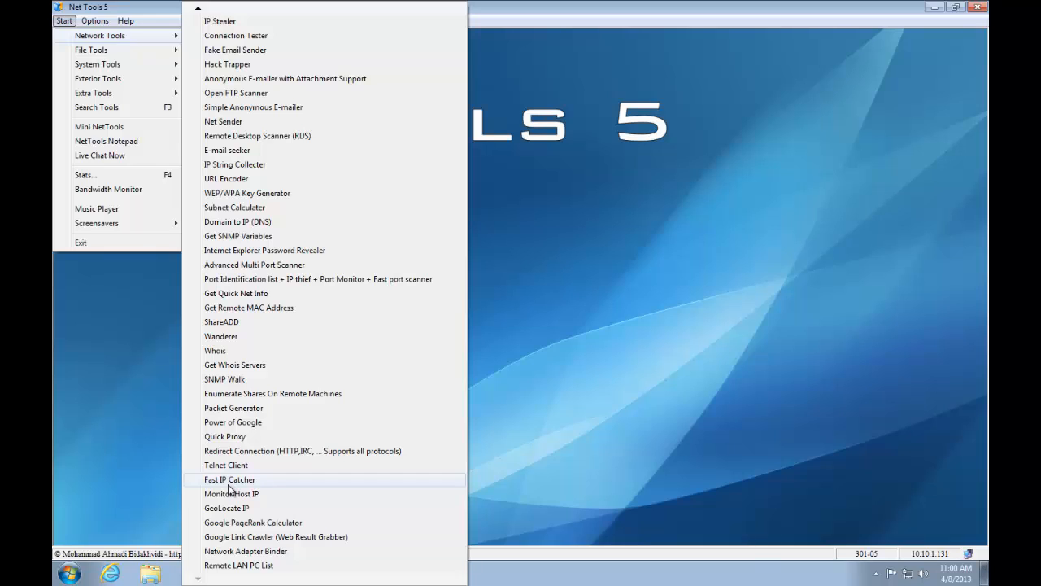
mouse_move(247, 564)
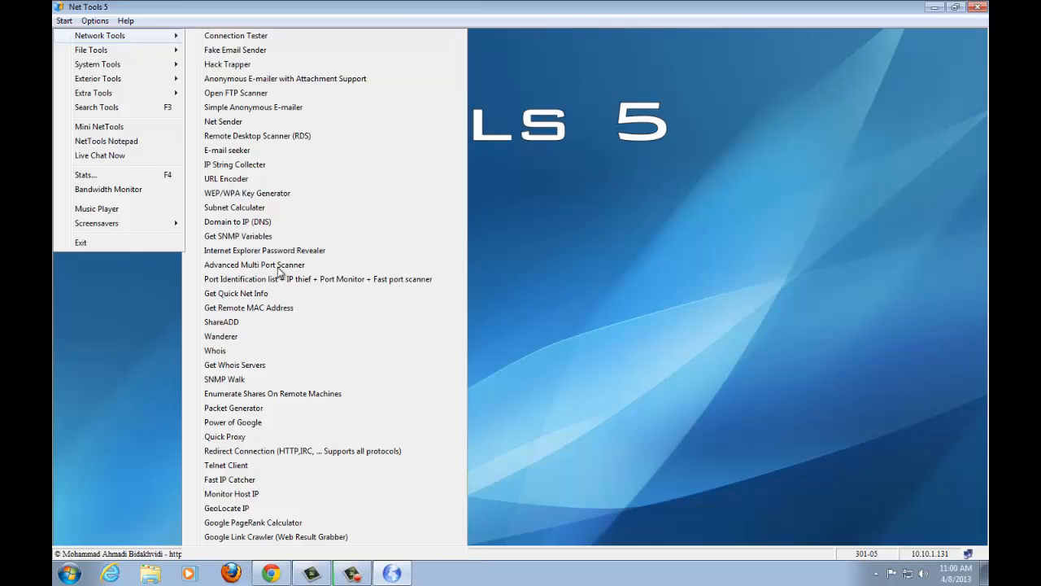
mouse_move(504, 248)
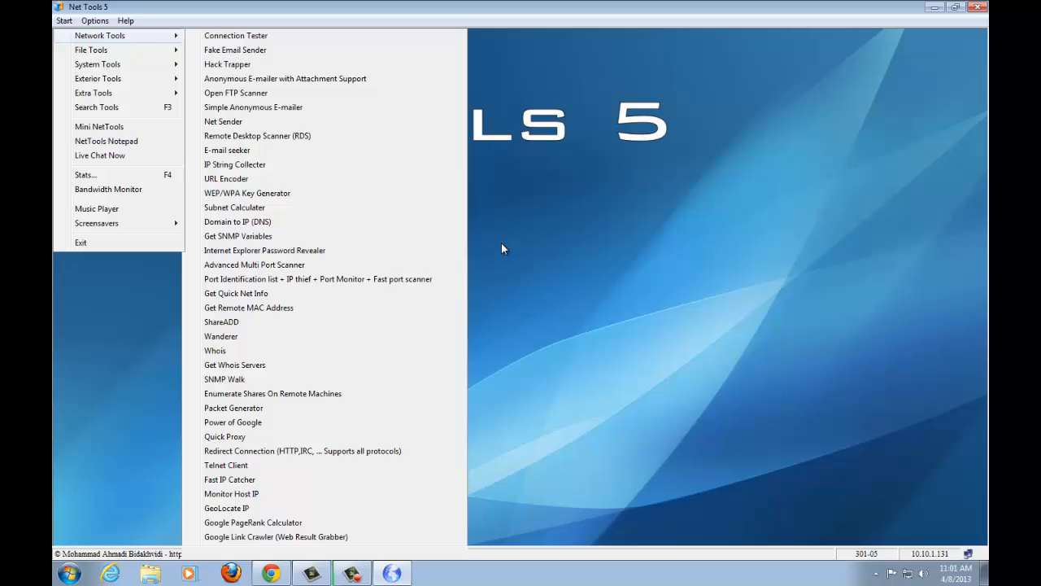
mouse_move(193, 265)
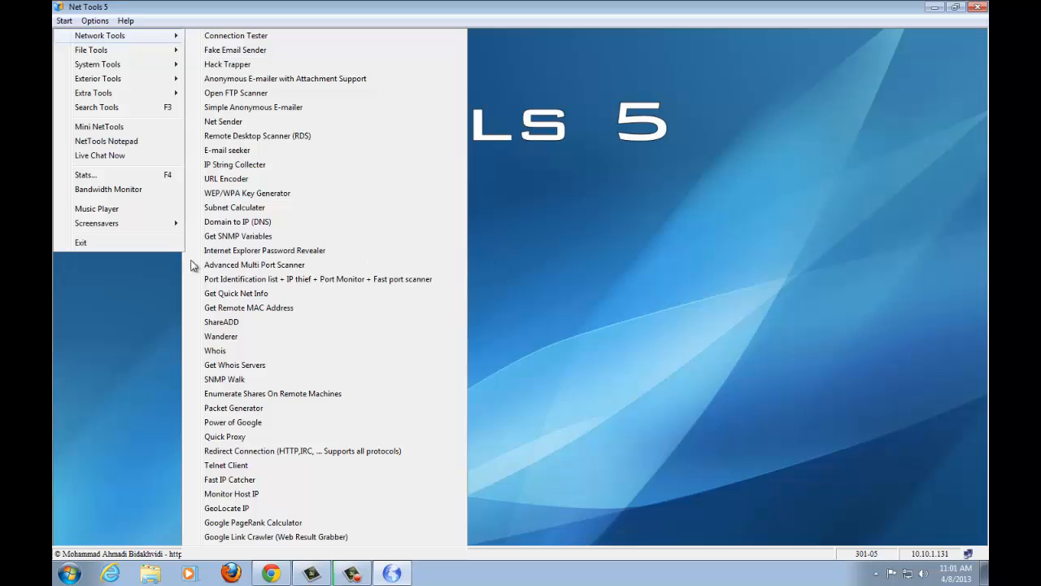
mouse_move(596, 218)
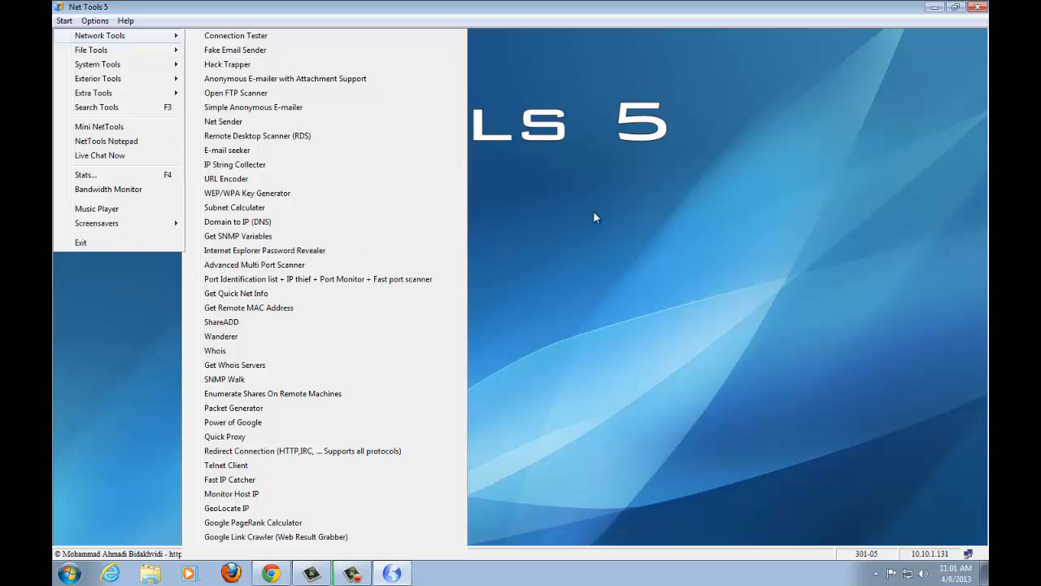
mouse_move(141, 548)
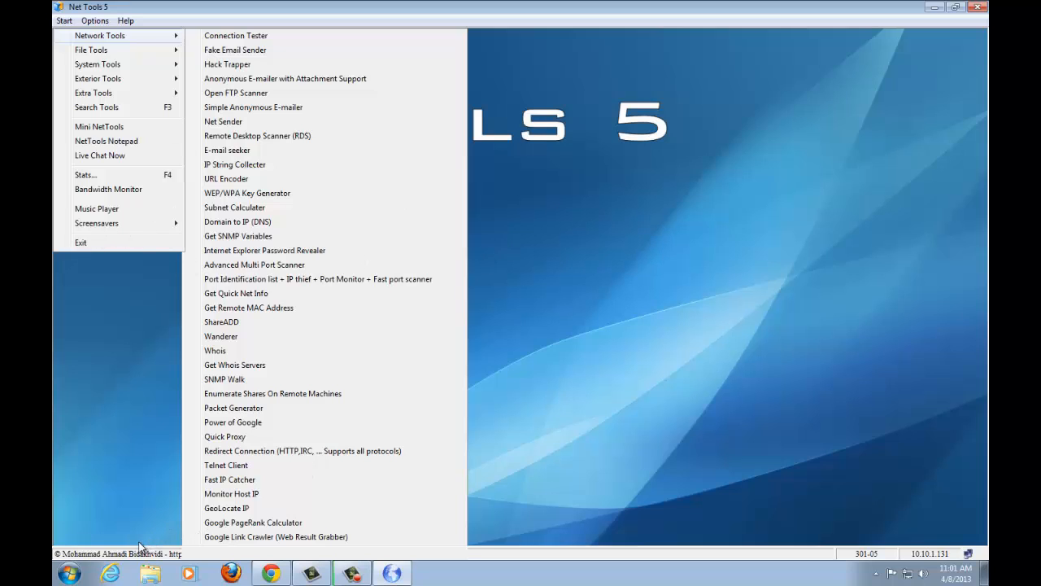
mouse_move(316, 451)
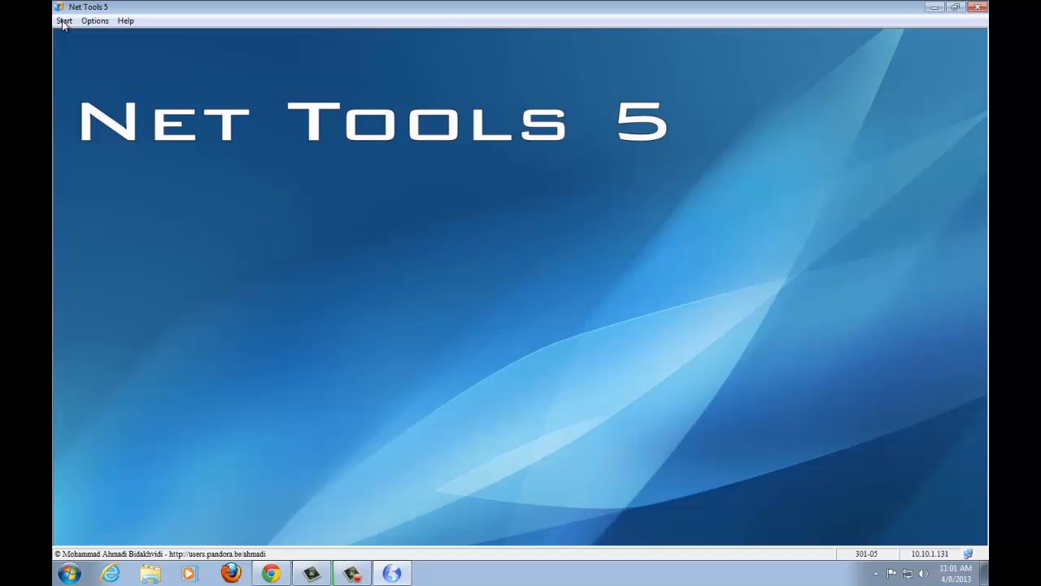
mouse_move(281, 241)
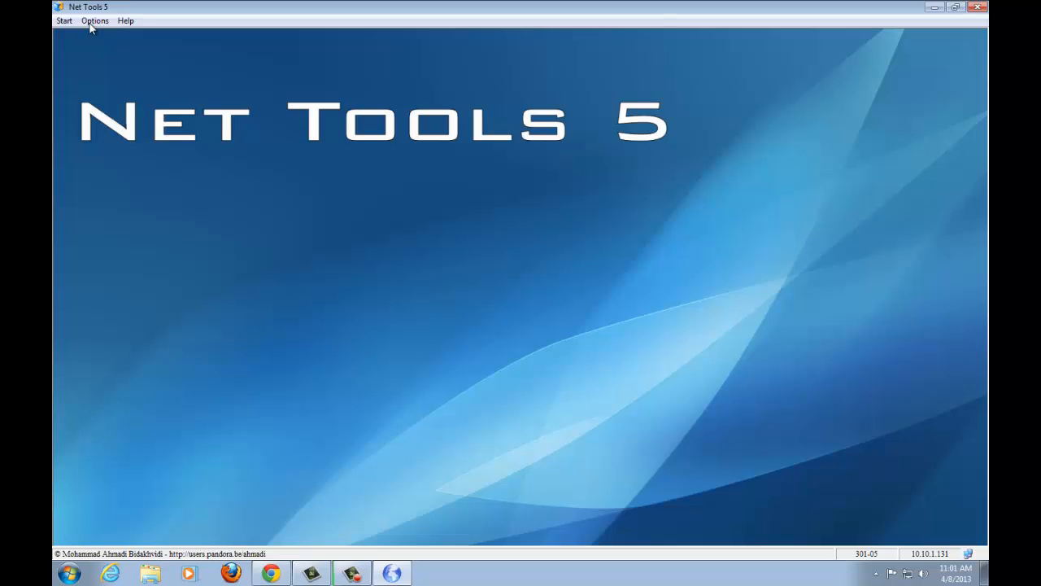
mouse_move(170, 92)
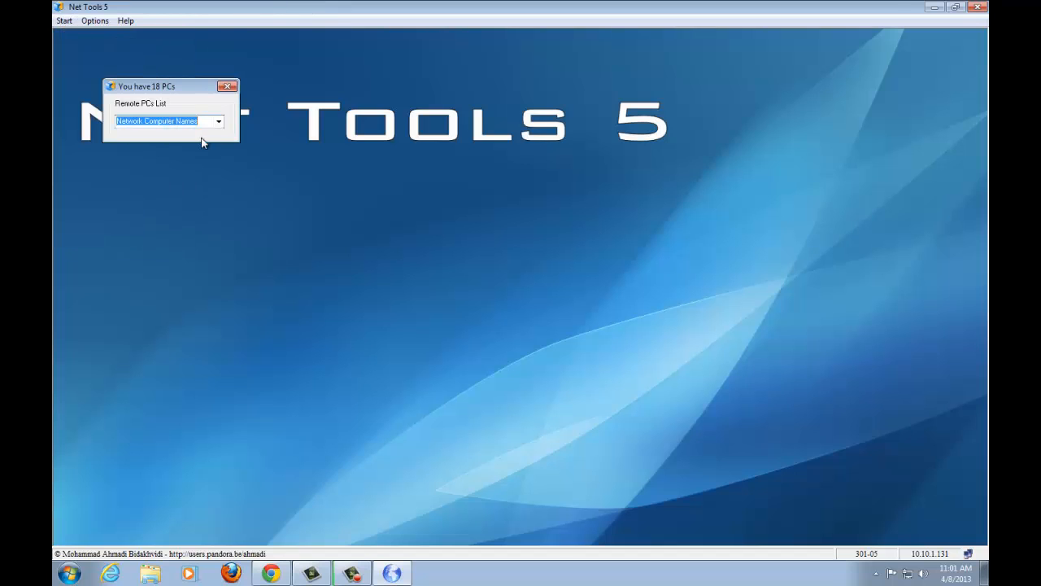
Review the 18 Network Computer Names entries, then close the Remote PCs List window.
click(218, 121)
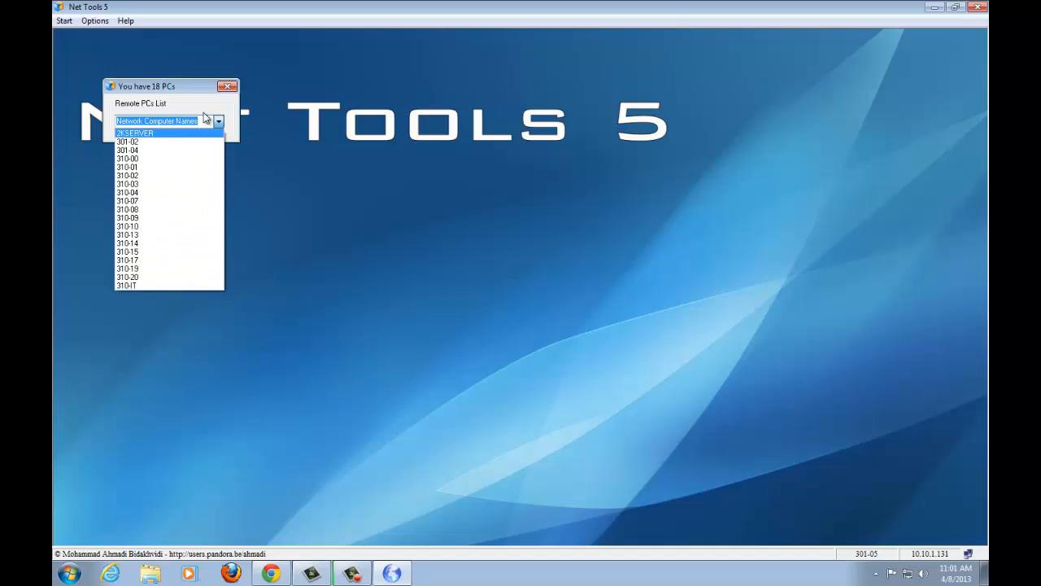
mouse_move(127, 175)
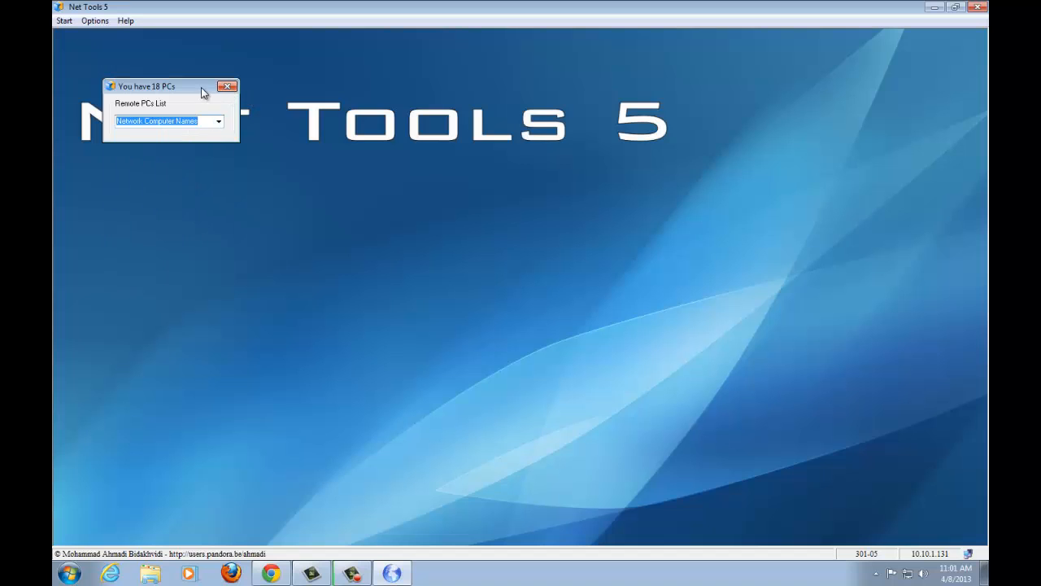
click(63, 20)
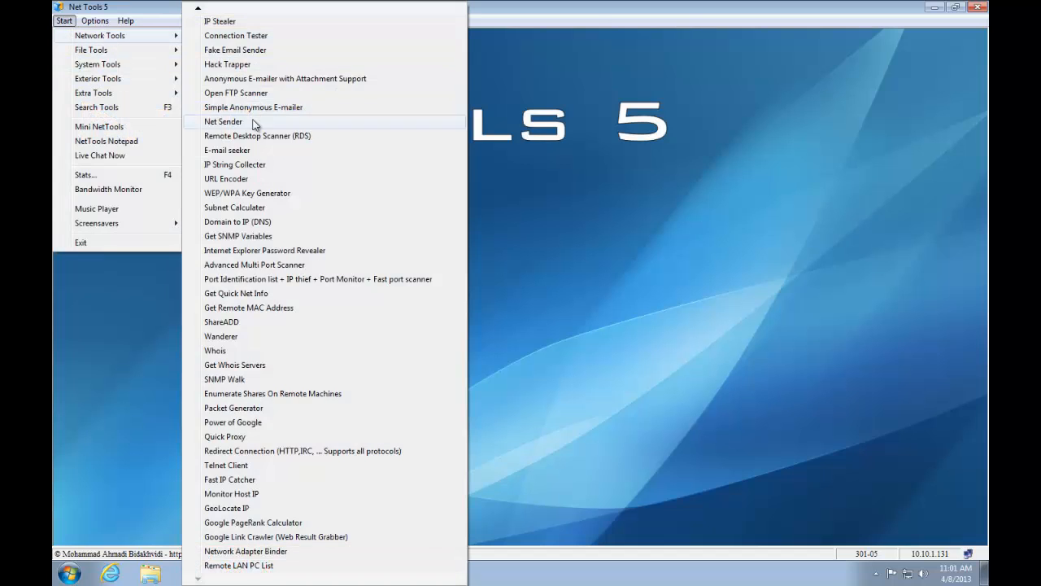
mouse_move(292, 224)
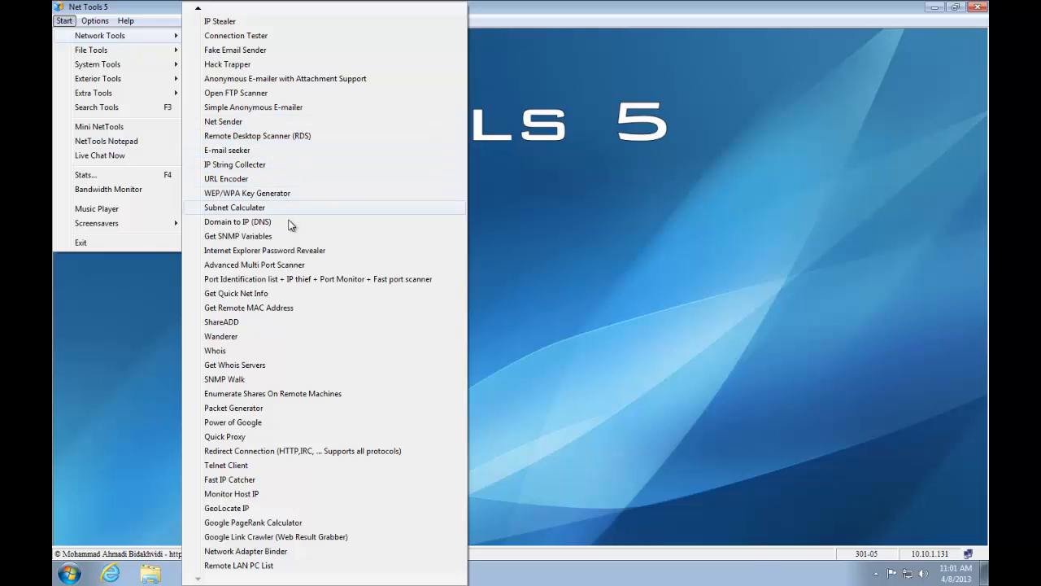
mouse_move(240, 435)
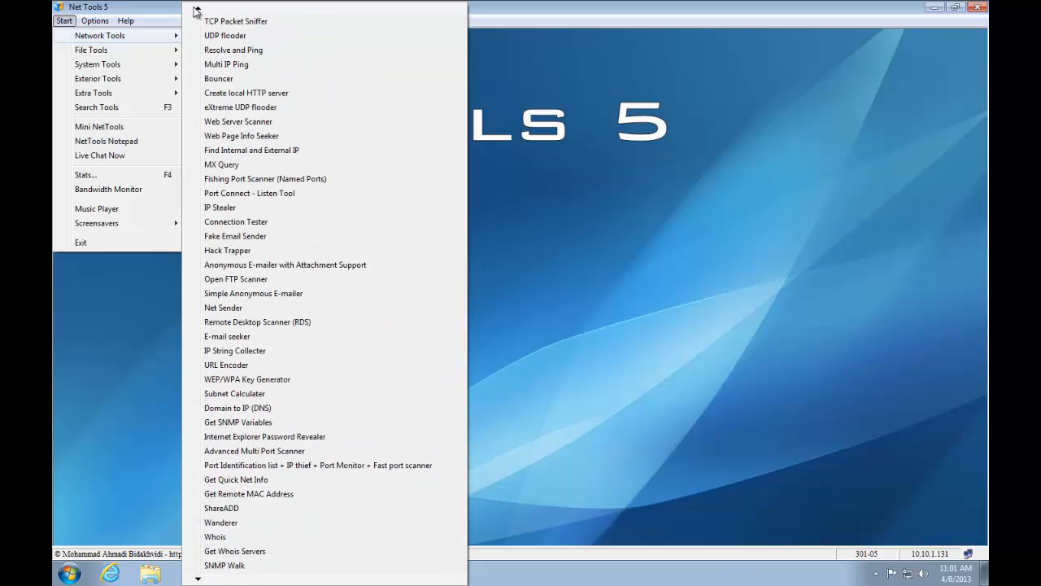
scroll(up, 3)
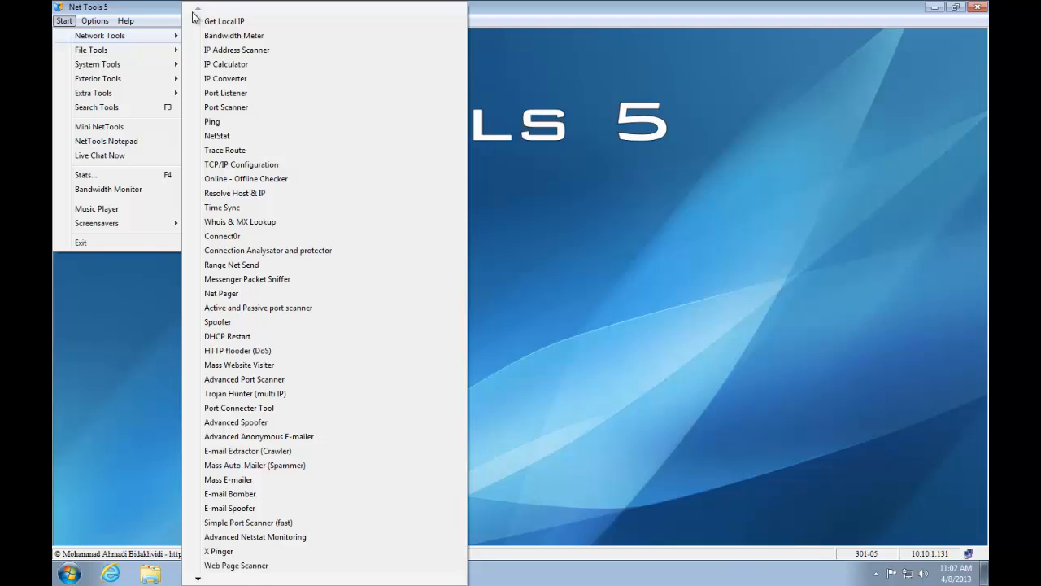
click(125, 20)
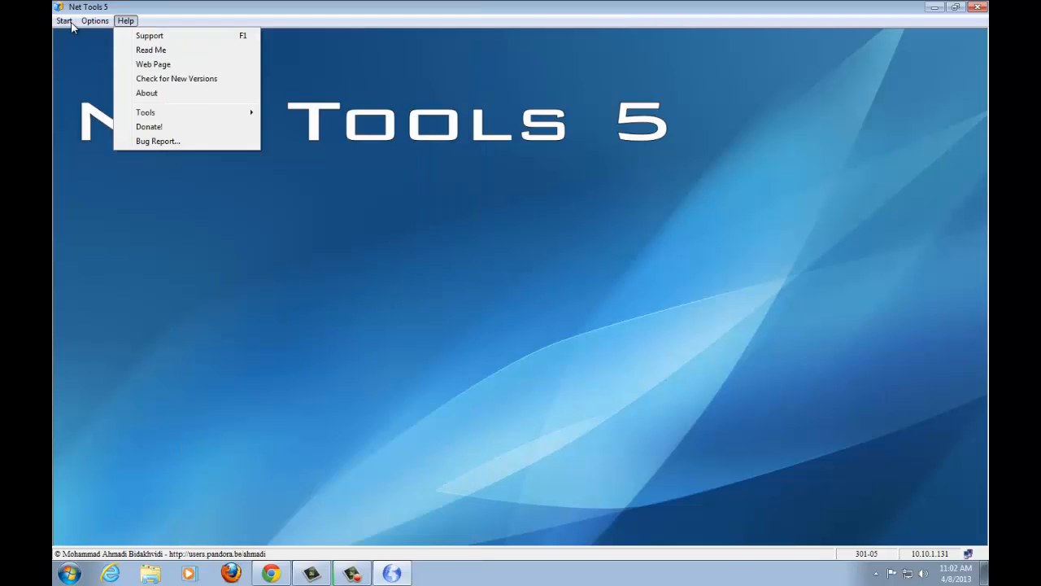
click(64, 21)
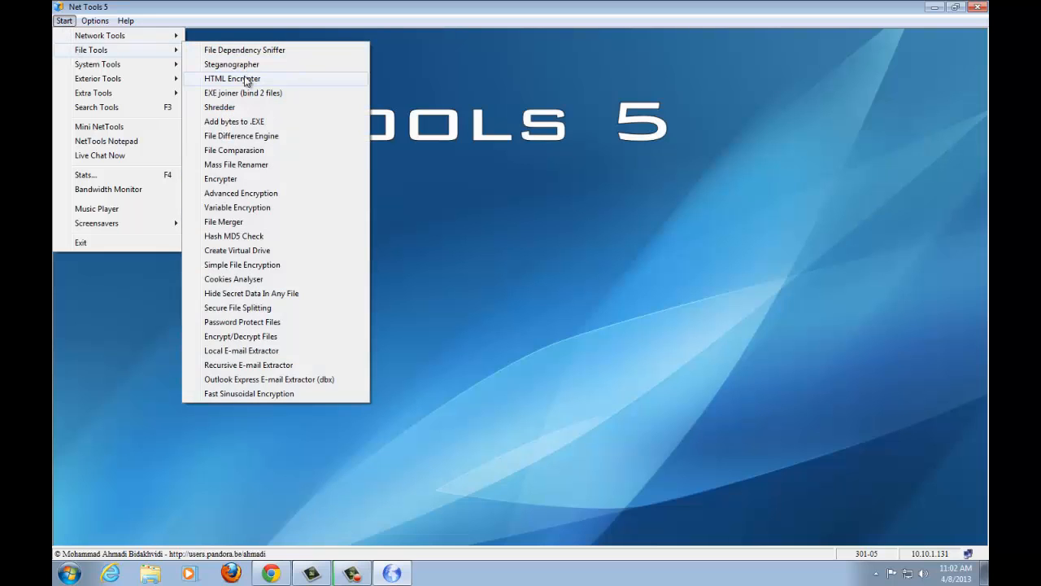
mouse_move(247, 293)
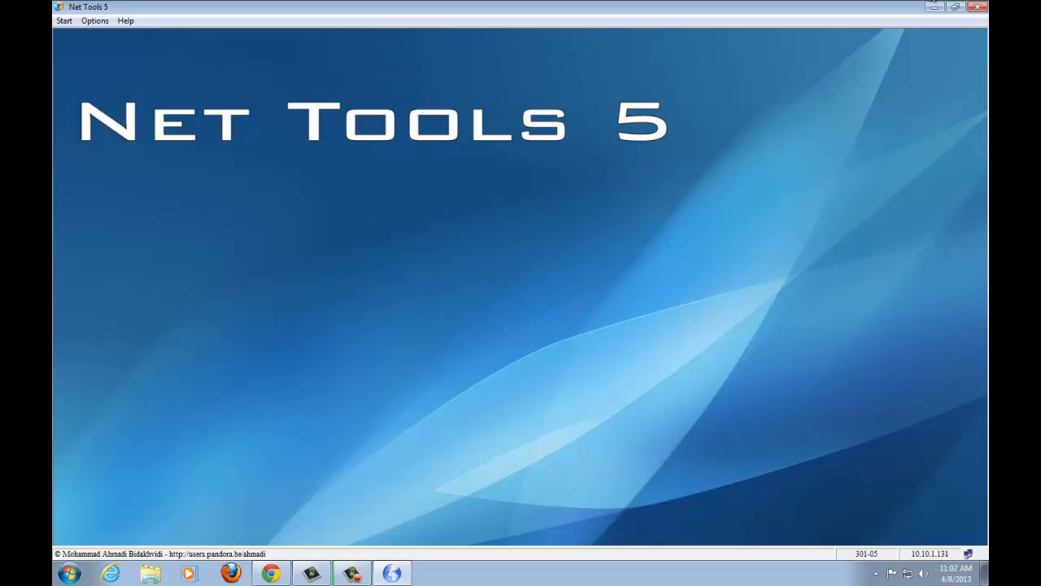
Minimize and restore the Net Tools window, then close the program.
click(967, 6)
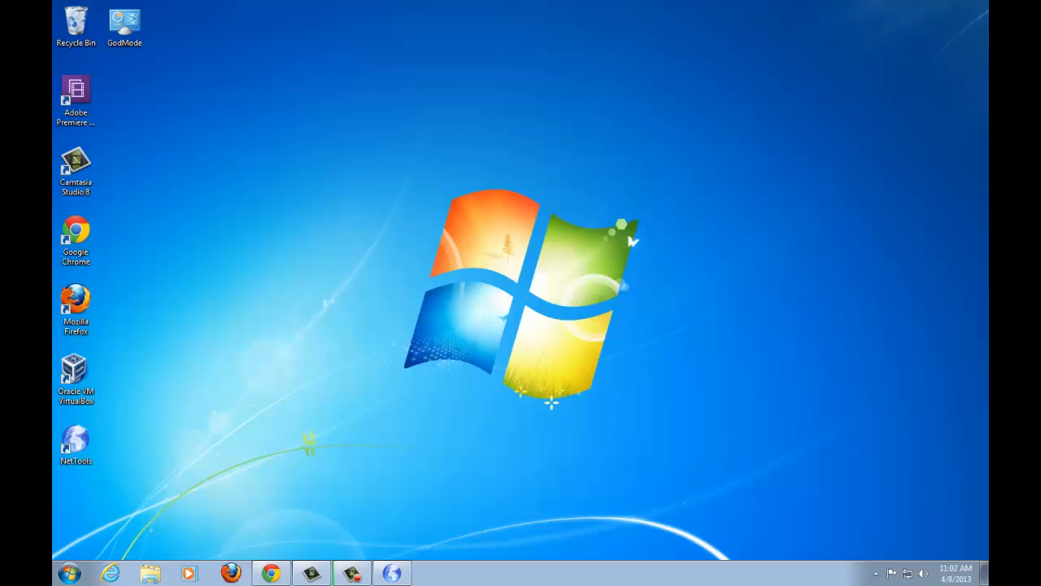
double_click(75, 440)
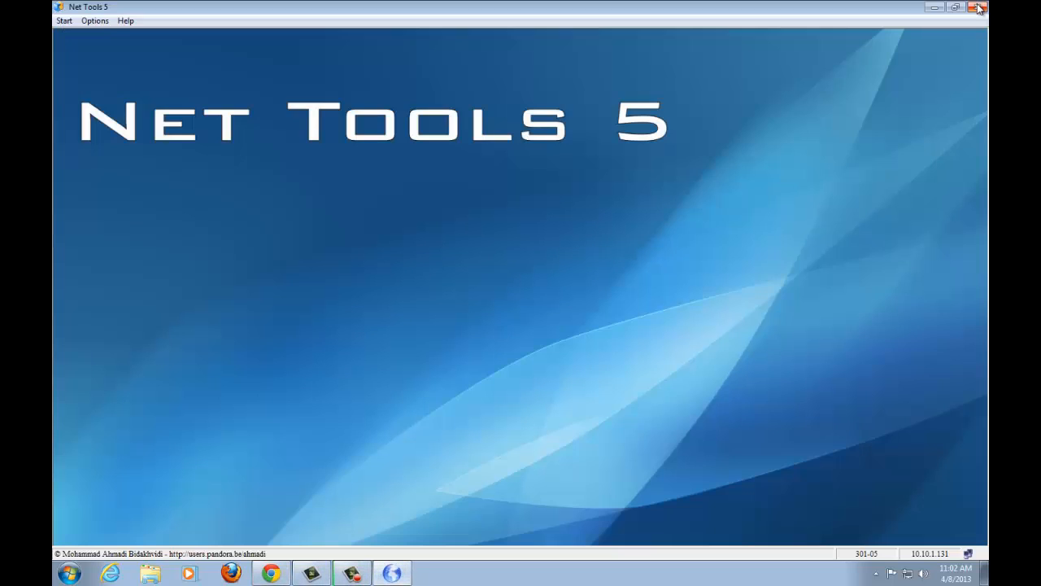
click(977, 7)
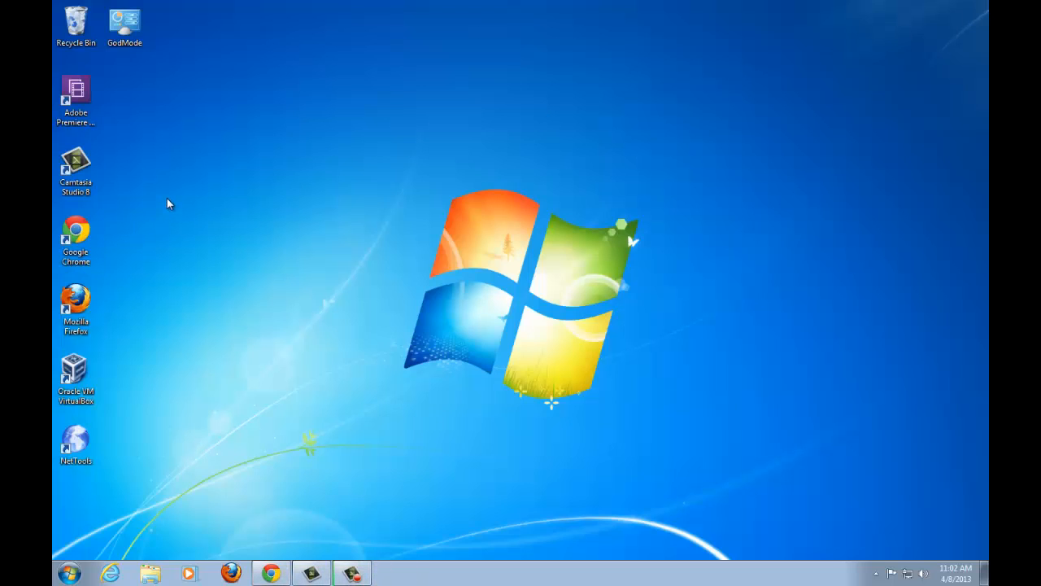